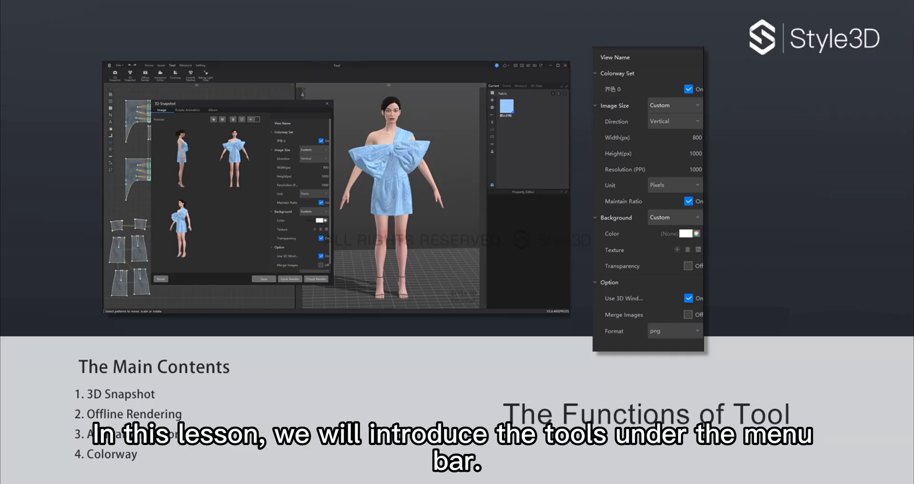
Open the 3D Snapshot window from the Tool menu, showing its Image tab.
left_click(137, 8)
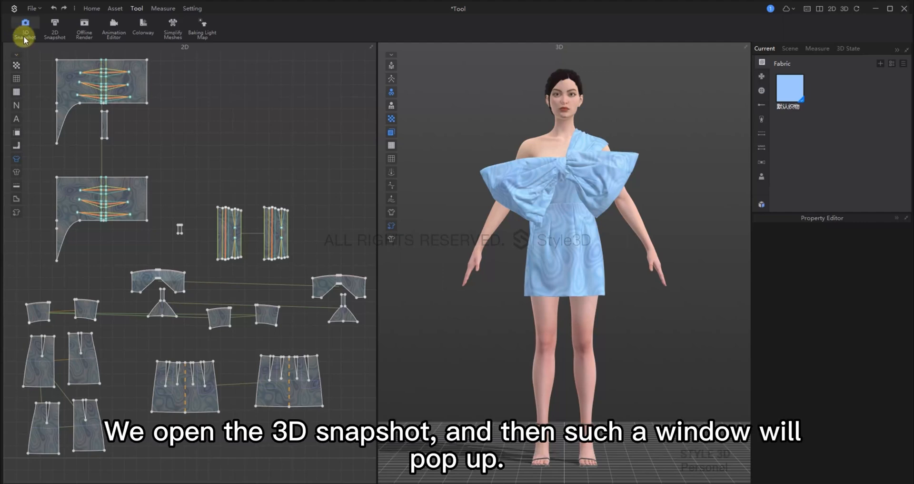
left_click(25, 28)
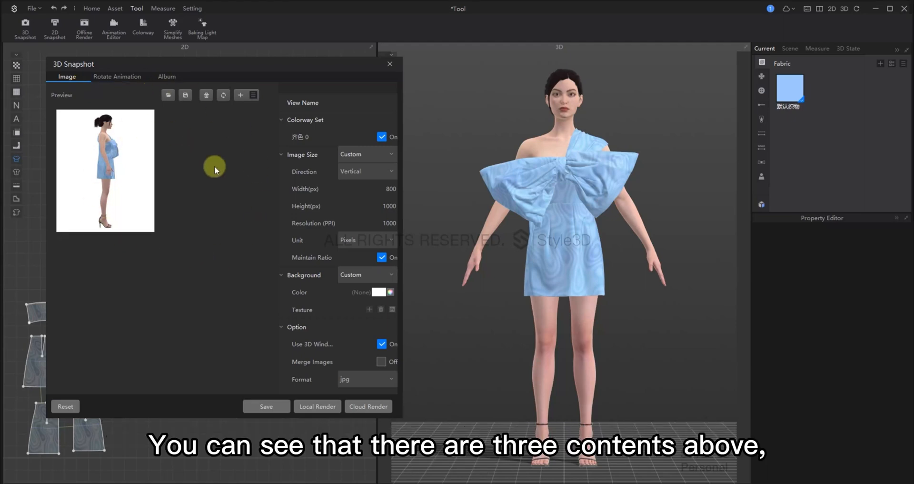
mouse_move(143, 89)
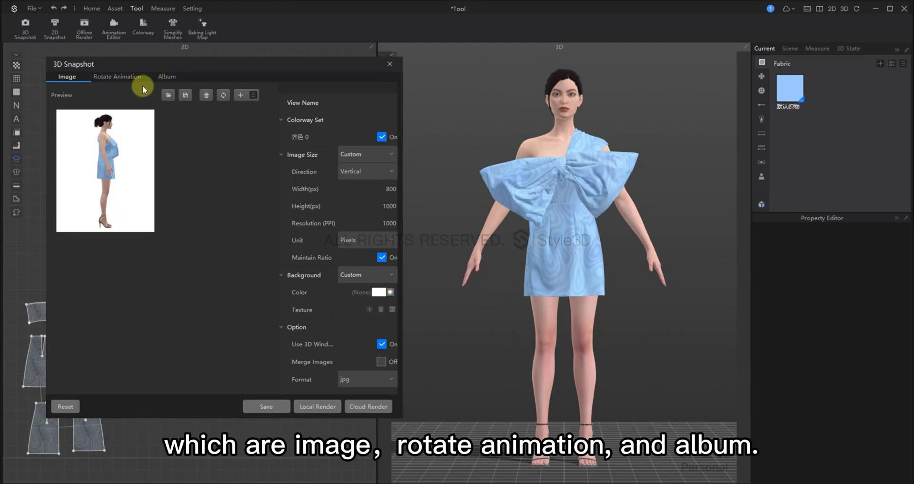
mouse_move(166, 90)
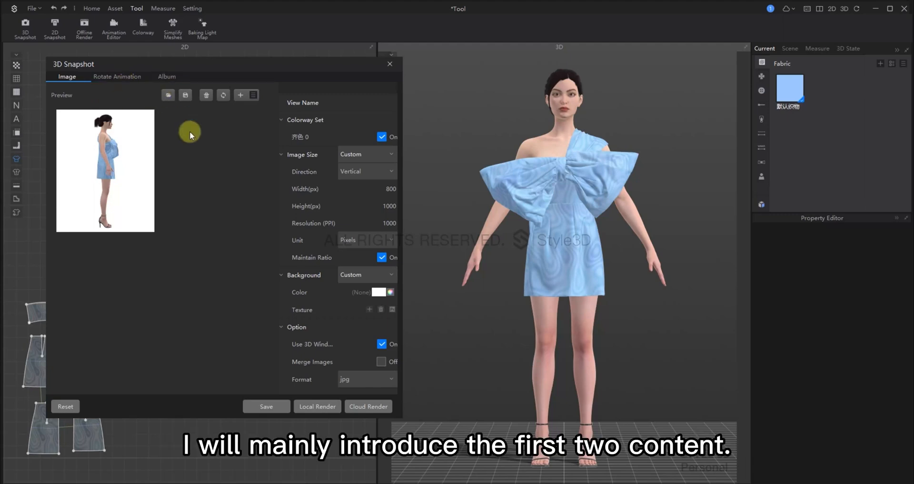
mouse_move(124, 109)
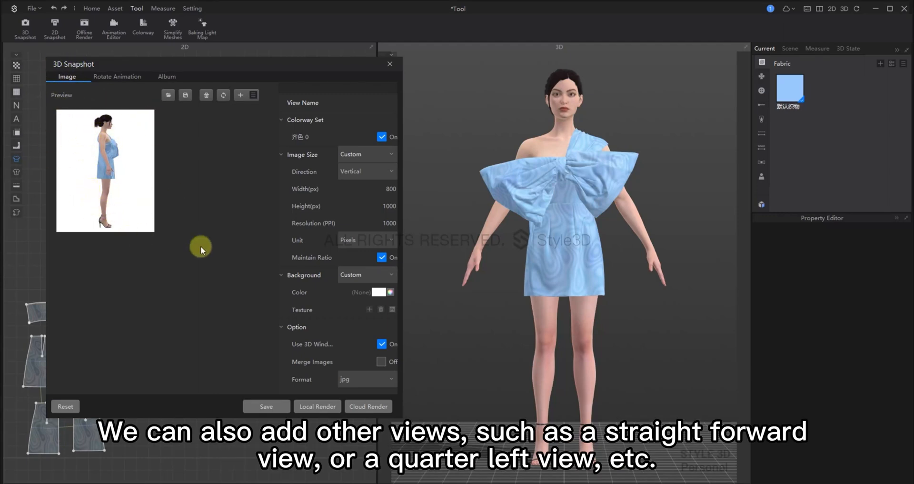
Add Front, Quarter-Left and a custom rear camera view (Custom View1) to the snapshot.
left_click(240, 94)
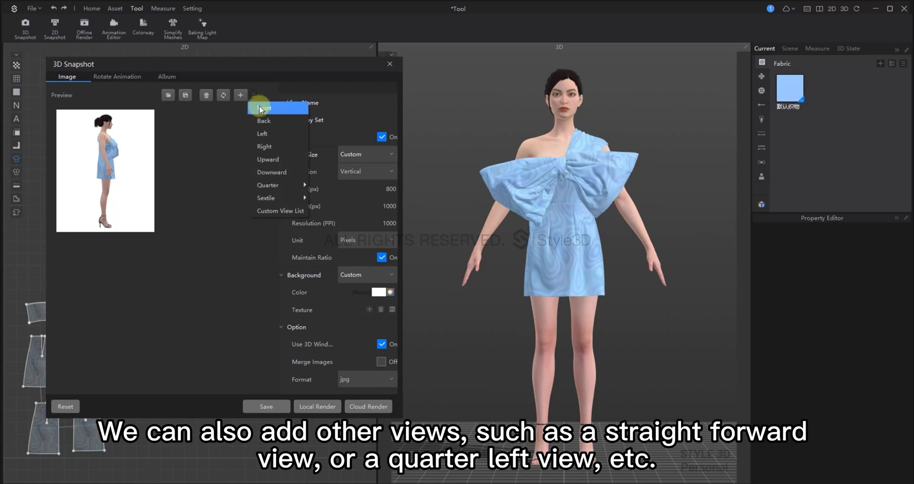
left_click(264, 107)
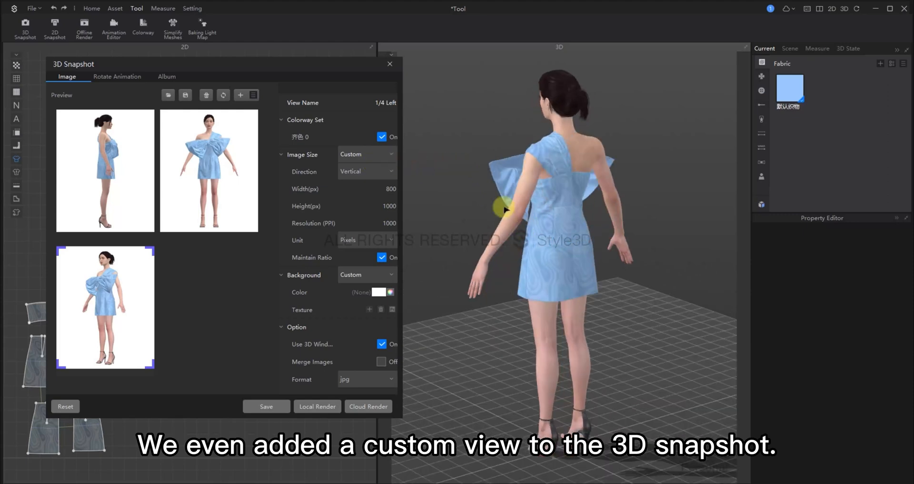
right_click(504, 210)
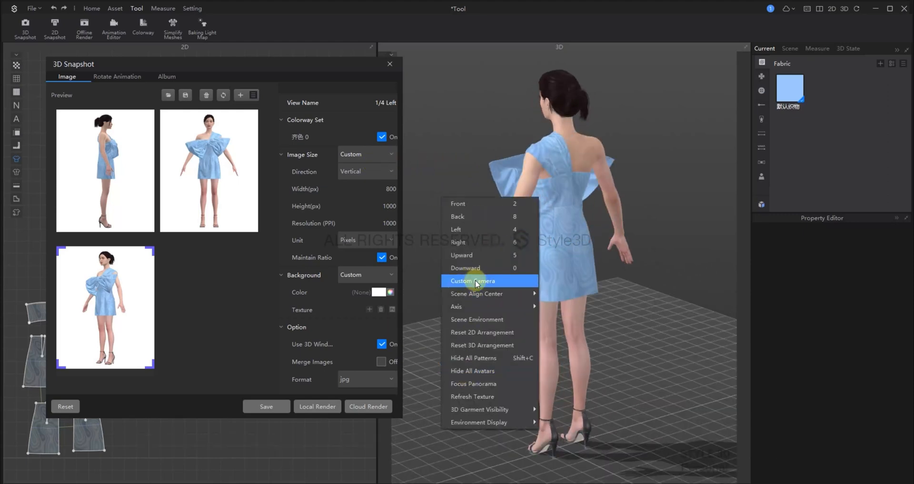
left_click(473, 280)
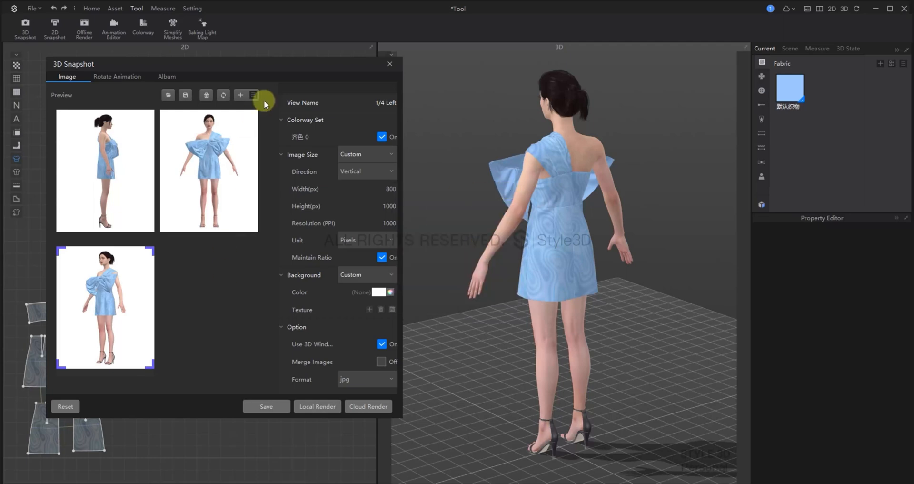
left_click(253, 95)
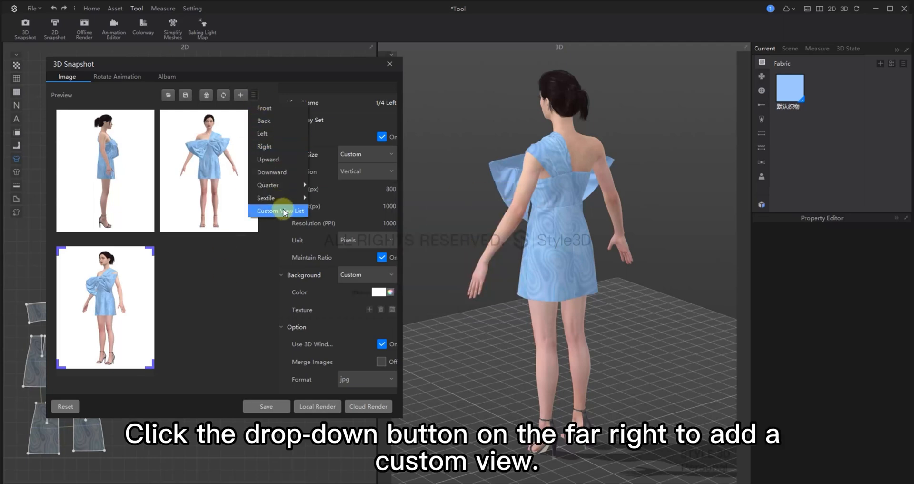
left_click(279, 211)
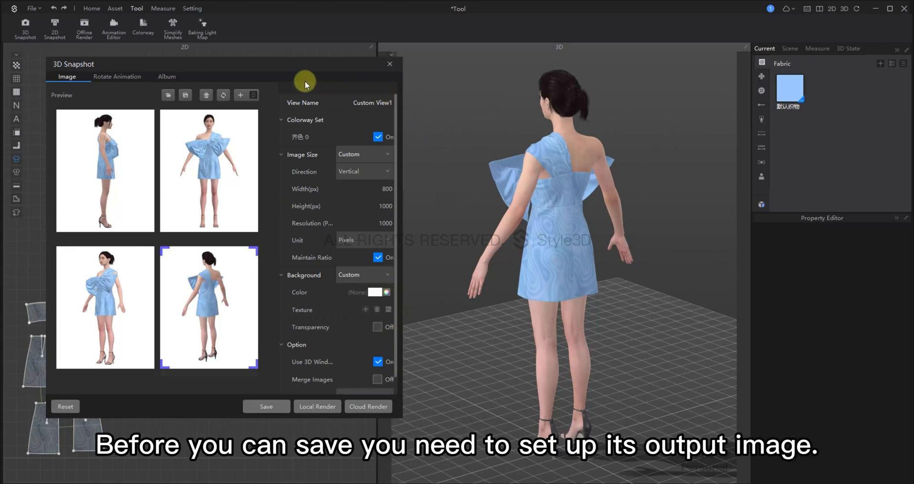
mouse_move(254, 290)
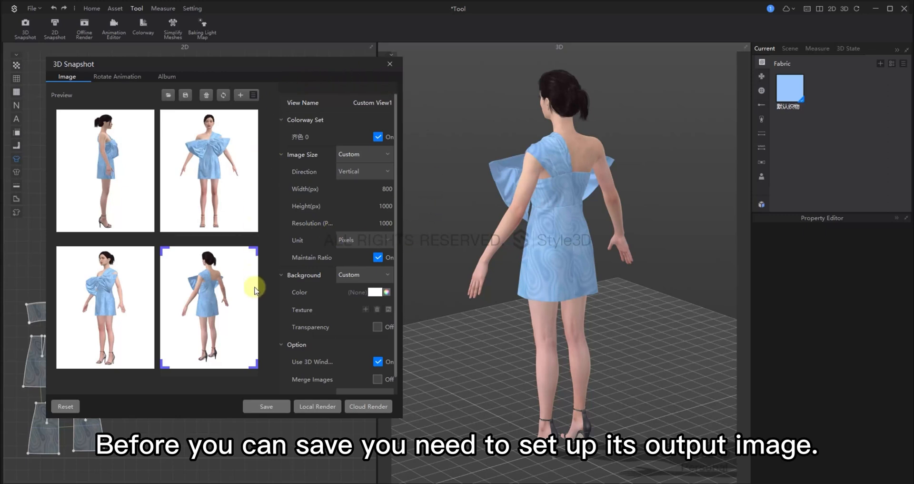
mouse_move(280, 133)
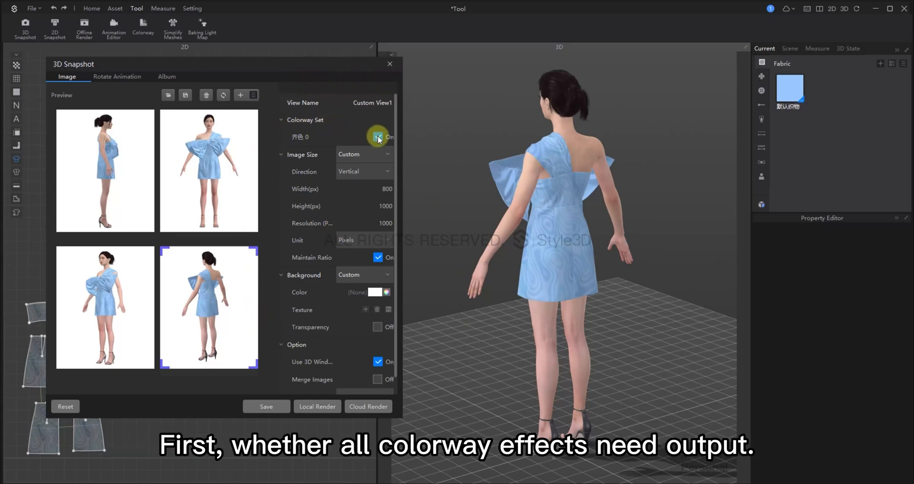
Enable Colorway Set, keep Custom 800×1000 size, transparent background, and PNG format.
left_click(378, 137)
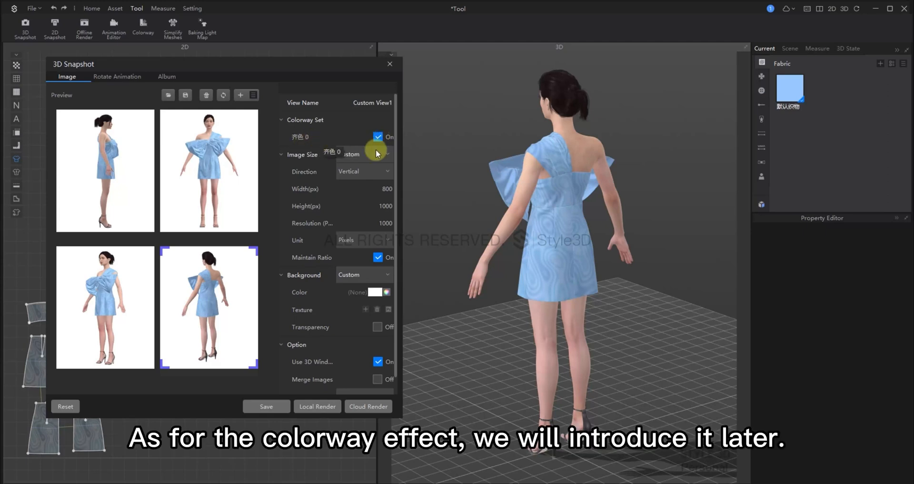
left_click(363, 154)
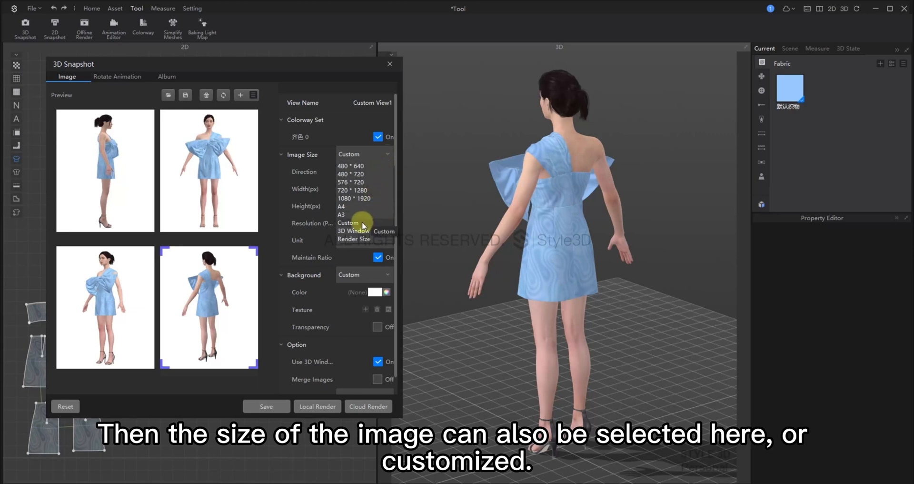
left_click(348, 223)
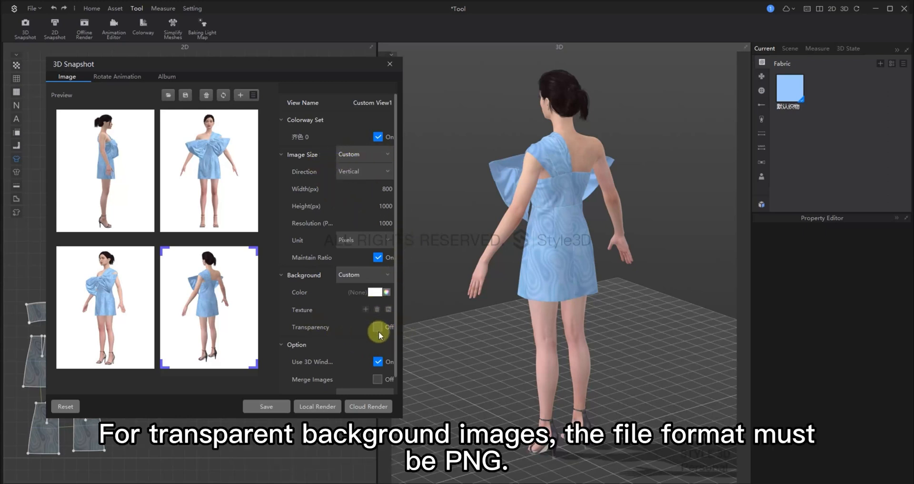
left_click(377, 327)
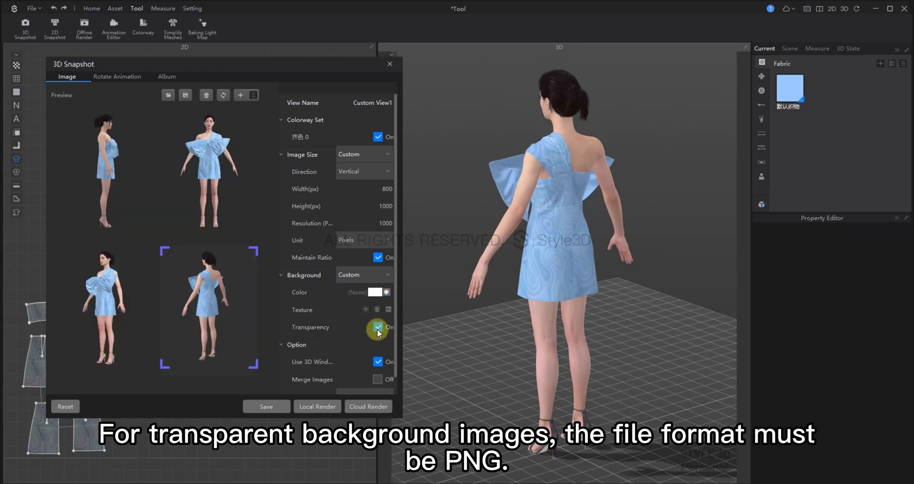
left_click(377, 326)
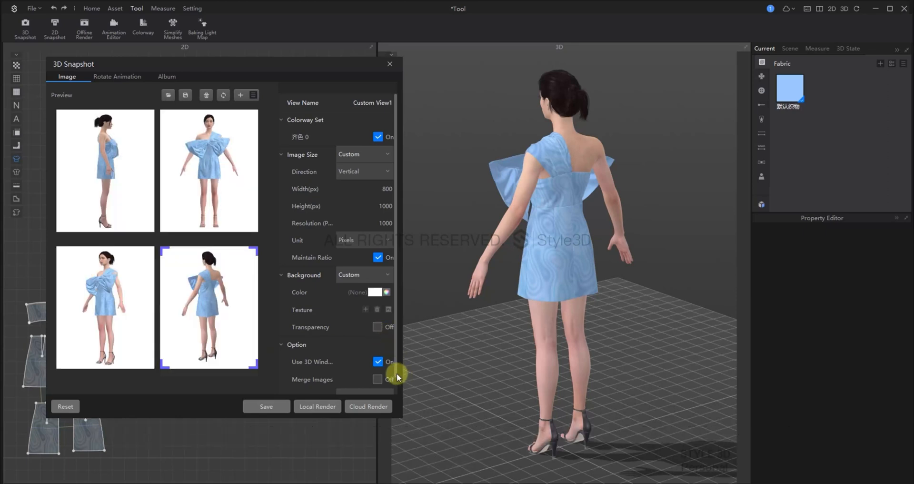
scroll("down", 3)
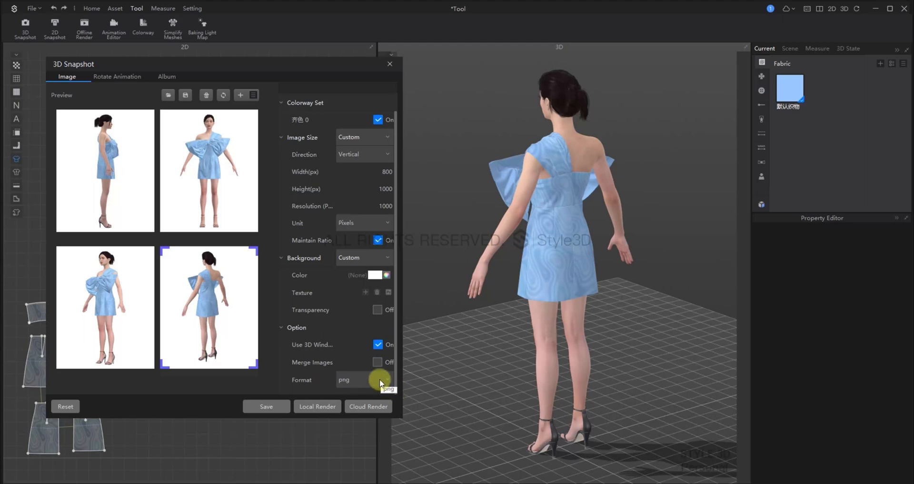
mouse_move(350, 384)
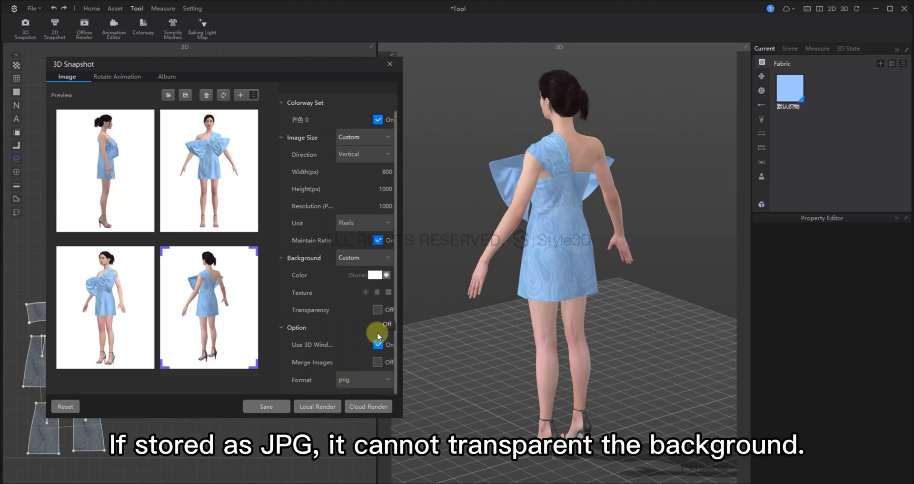
mouse_move(377, 401)
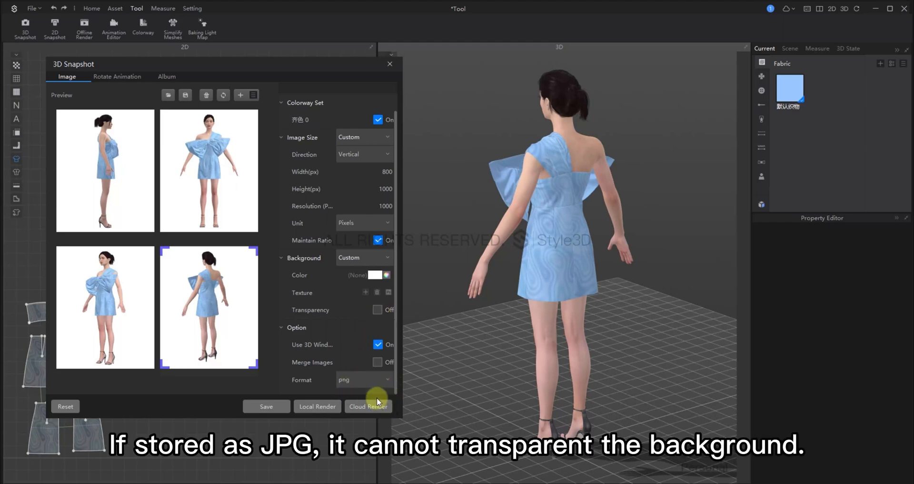
left_click(361, 379)
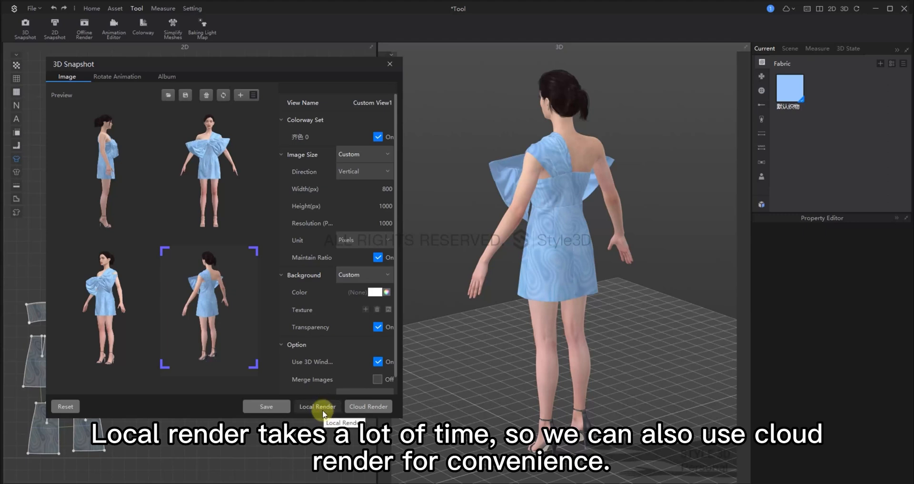
mouse_move(368, 406)
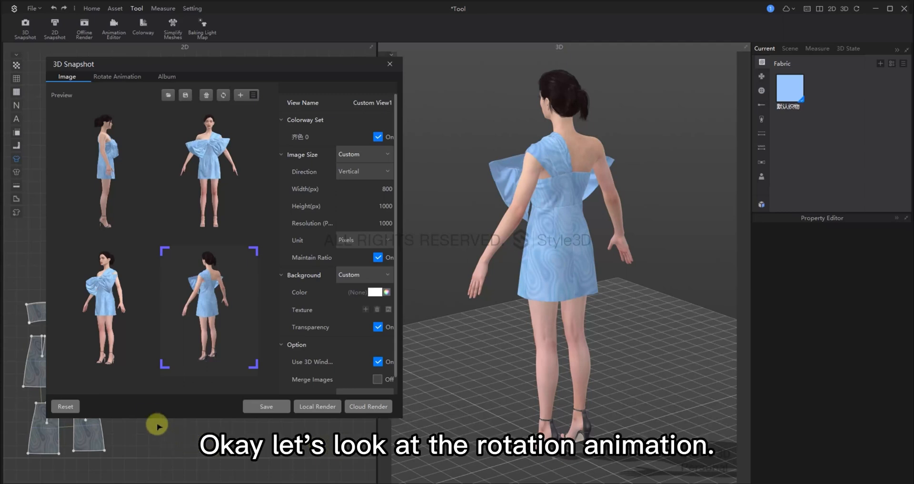
Preview the Rotate Animation settings, close the snapshot window, and orbit to a top view.
left_click(117, 76)
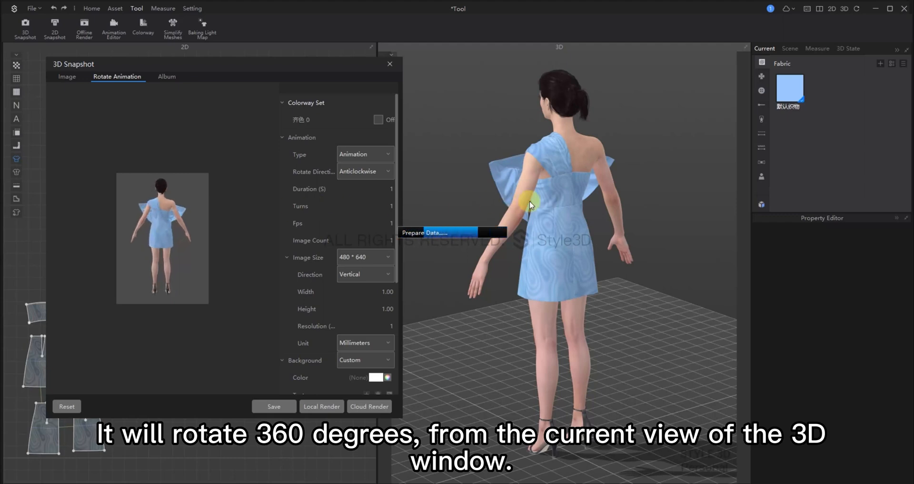
left_click(379, 120)
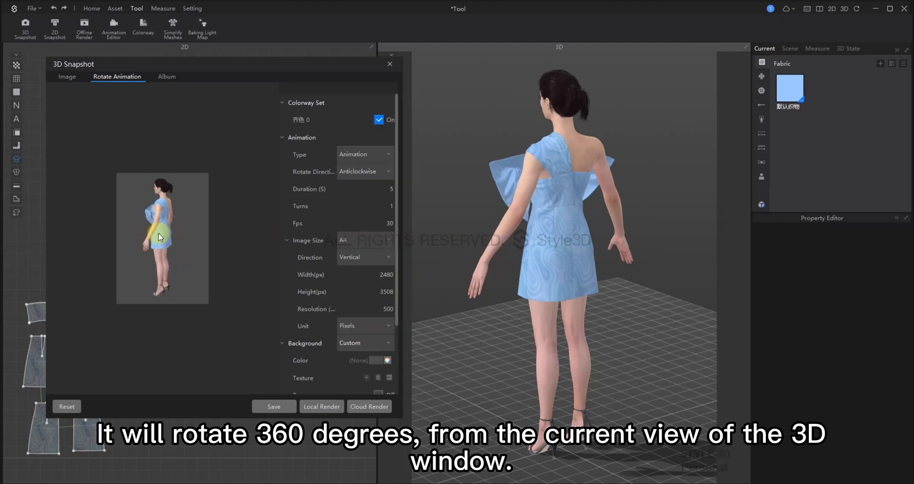
left_click(390, 63)
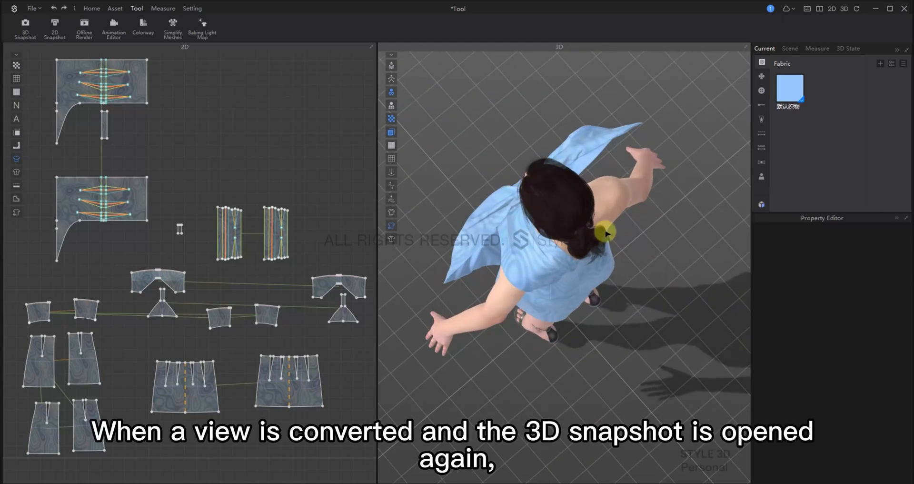
left_click_drag(606, 232, 394, 292)
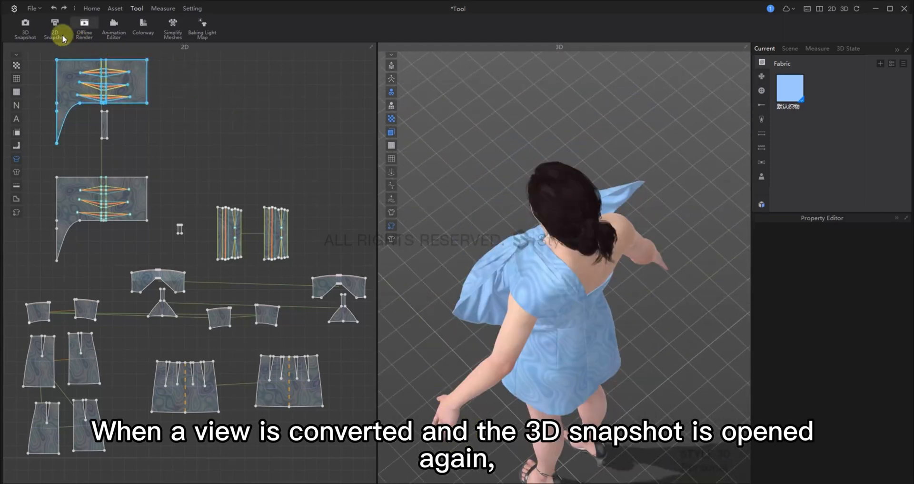
left_click(24, 26)
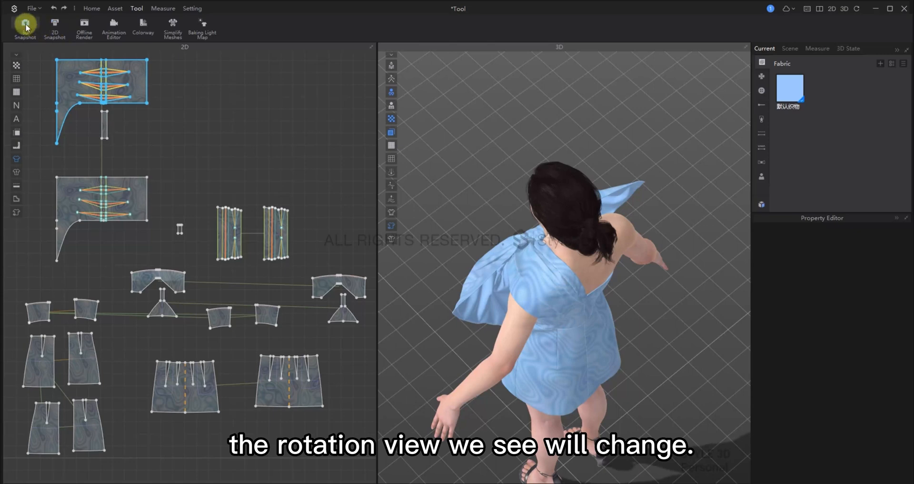
Reopen 3D Snapshot and adjust the Rotate Animation settings.
left_click(24, 28)
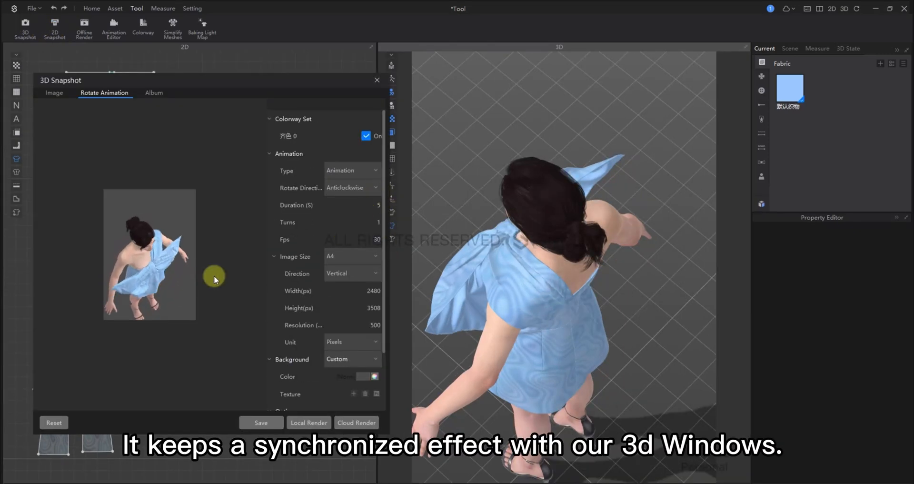
mouse_move(260, 326)
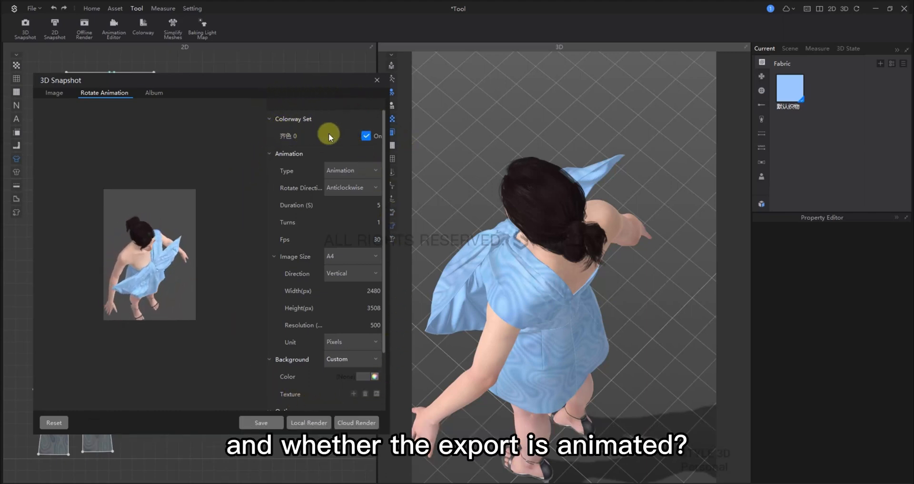
left_click(353, 170)
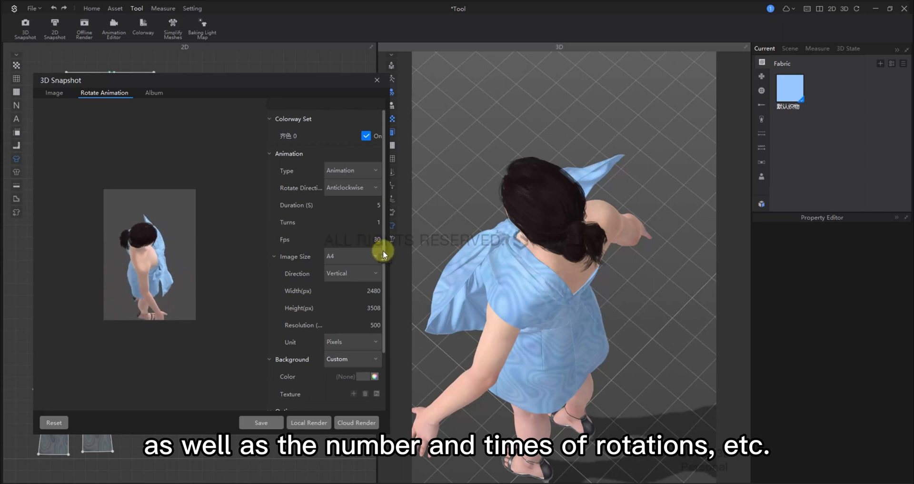
scroll("down", 3)
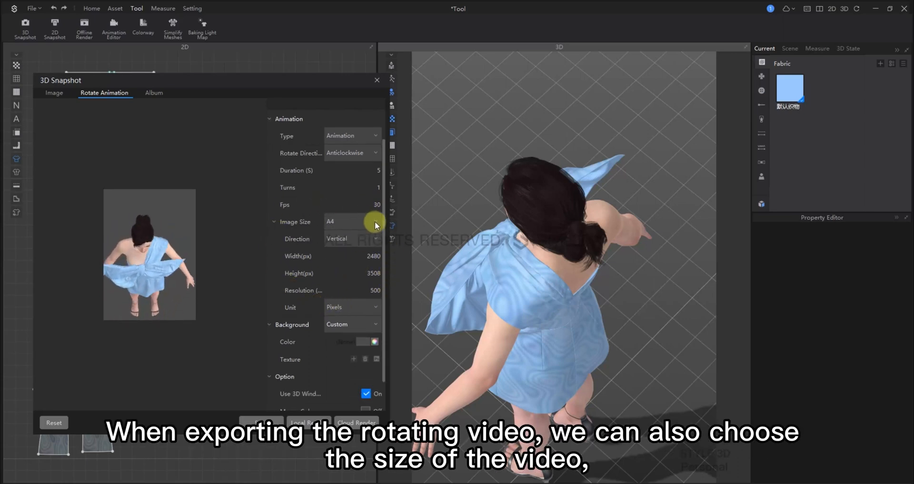
left_click(352, 221)
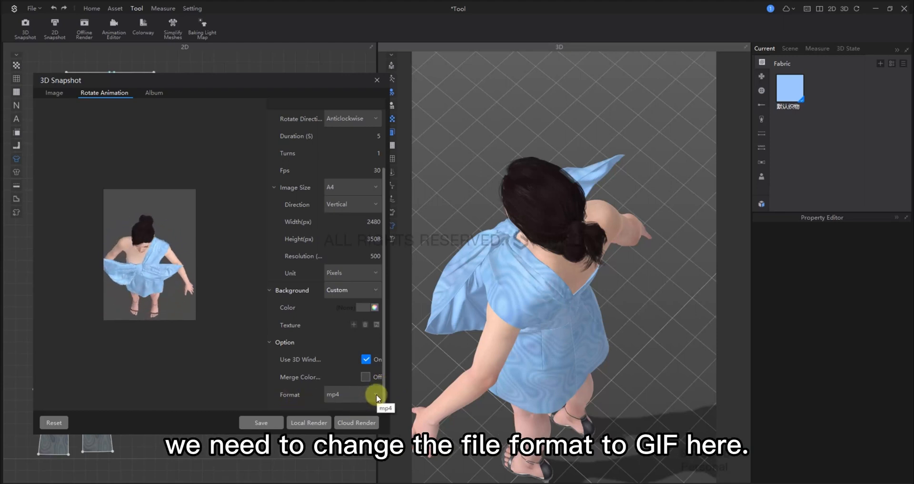
Set the rotate animation output format to GIF and save it.
left_click(377, 394)
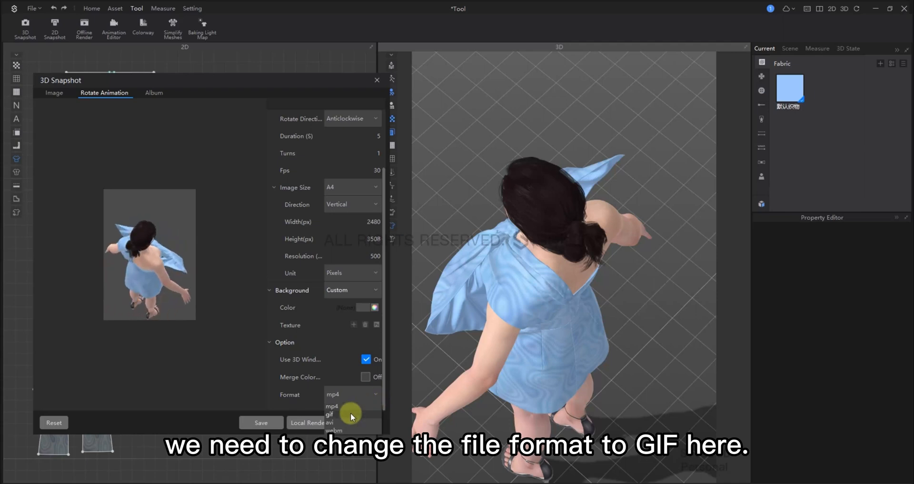
left_click(329, 415)
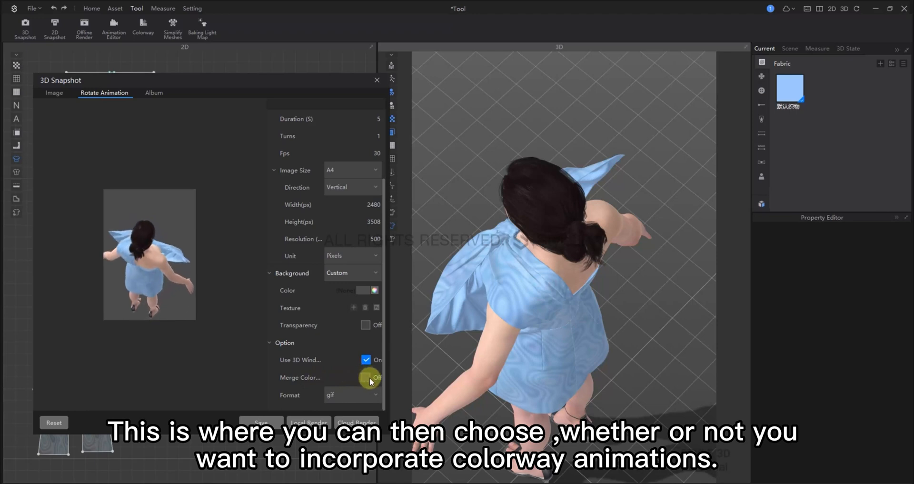
left_click(369, 377)
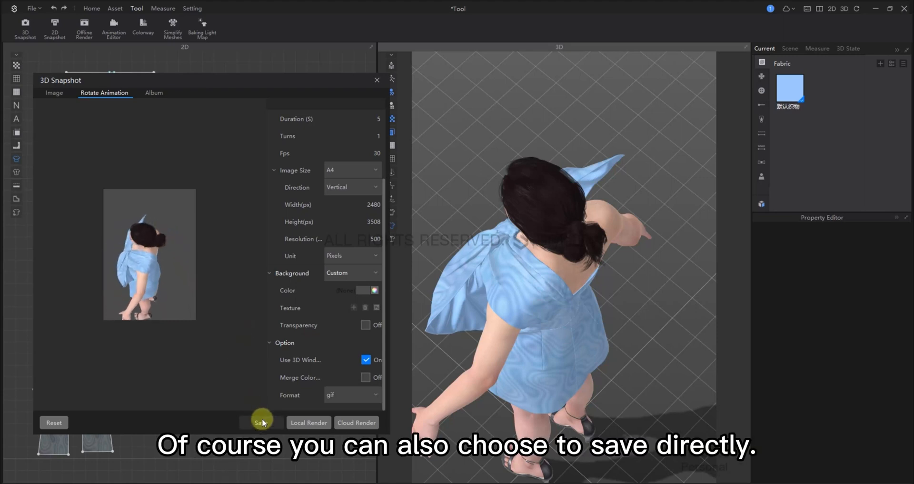
left_click(262, 422)
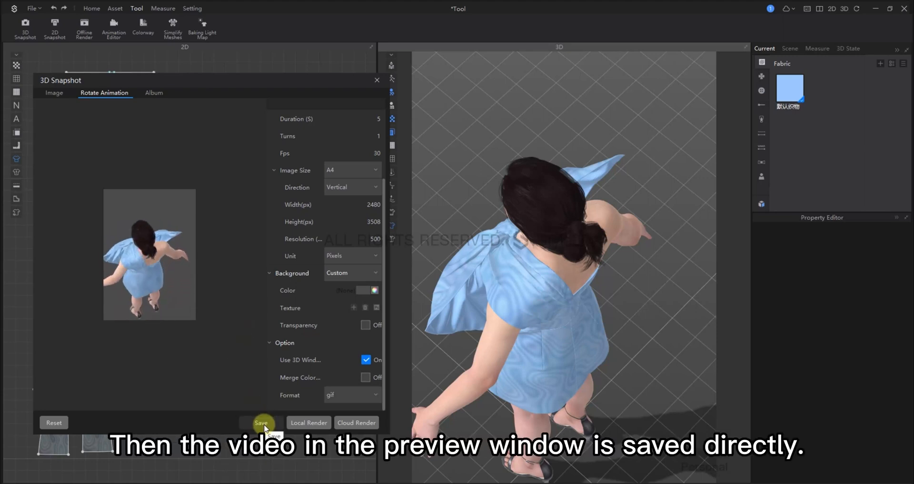
left_click(260, 422)
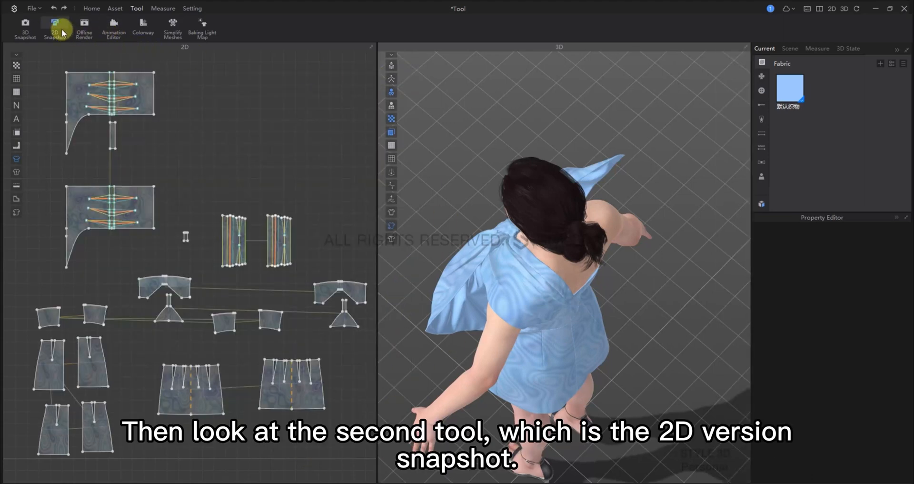
Open Tool > 2D Snapshot and save the pattern image with the default options.
left_click(55, 28)
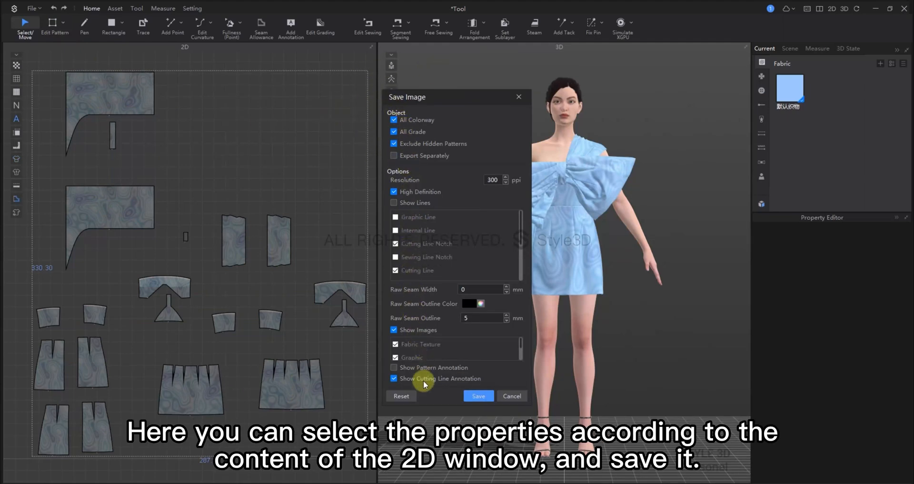
left_click(478, 396)
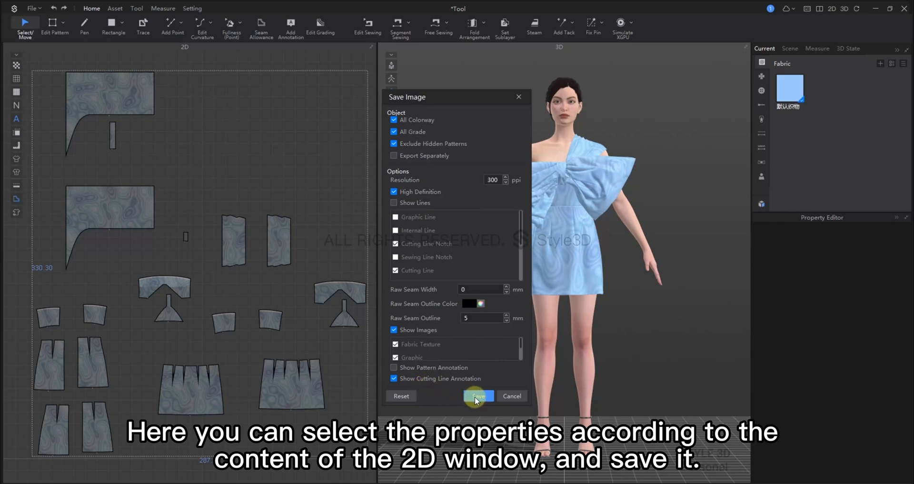
left_click(478, 395)
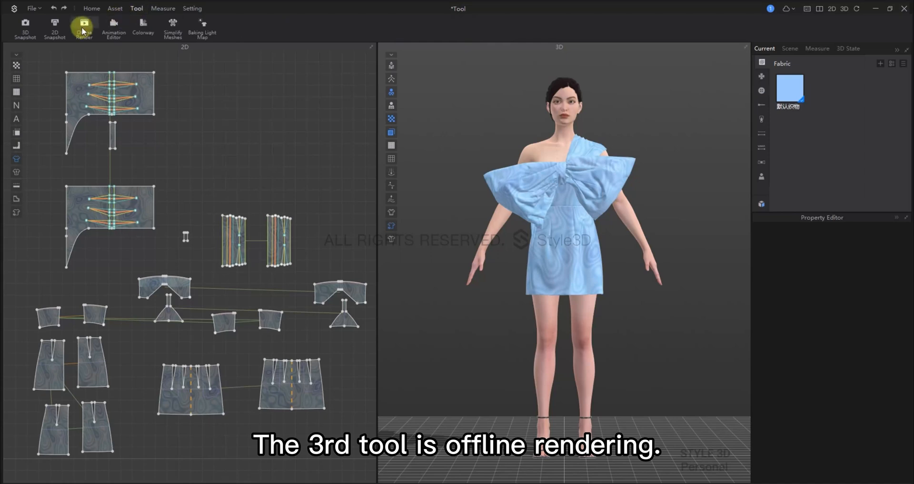
Open the Photo Rendering panel via Tool > Offline Render.
left_click(83, 28)
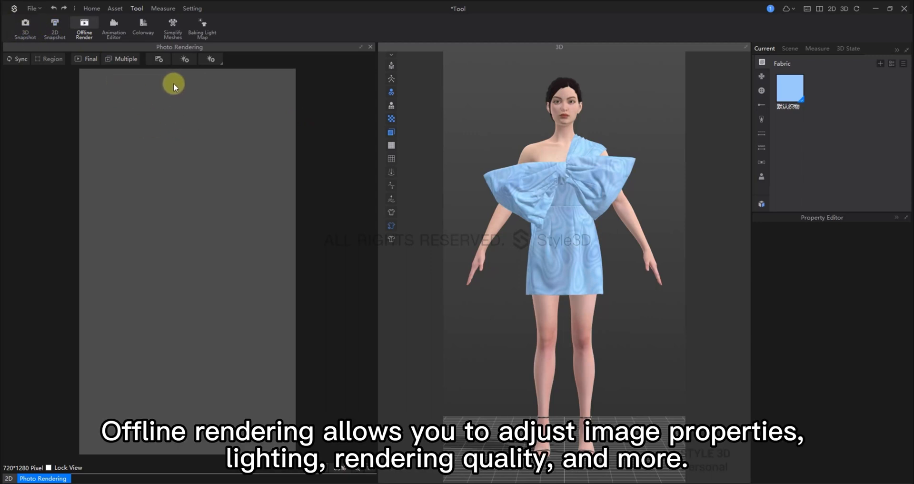
mouse_move(227, 80)
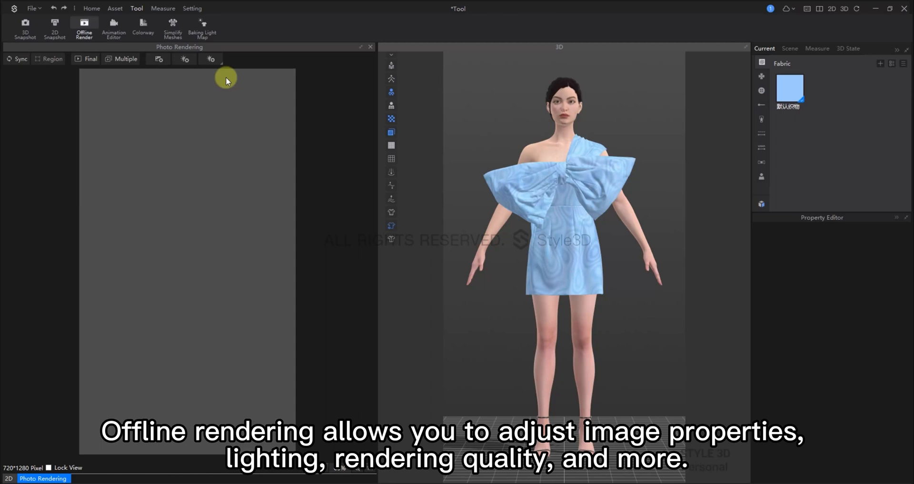
mouse_move(153, 111)
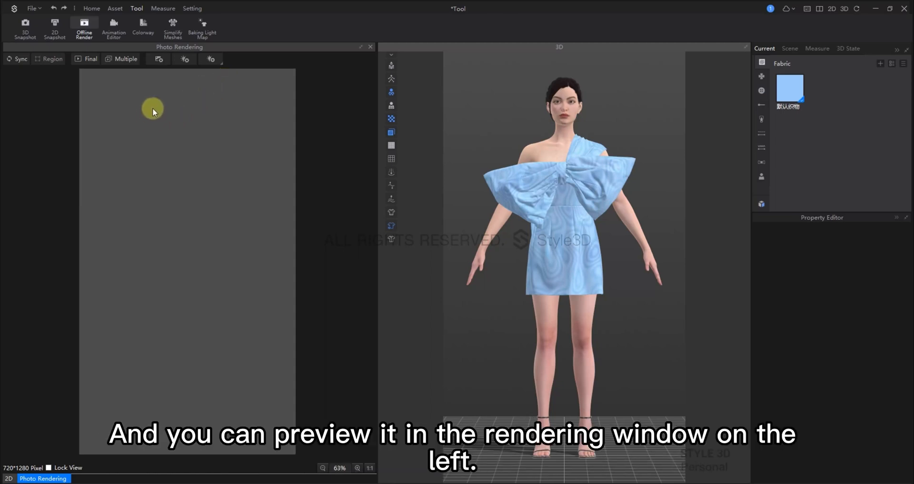
mouse_move(165, 308)
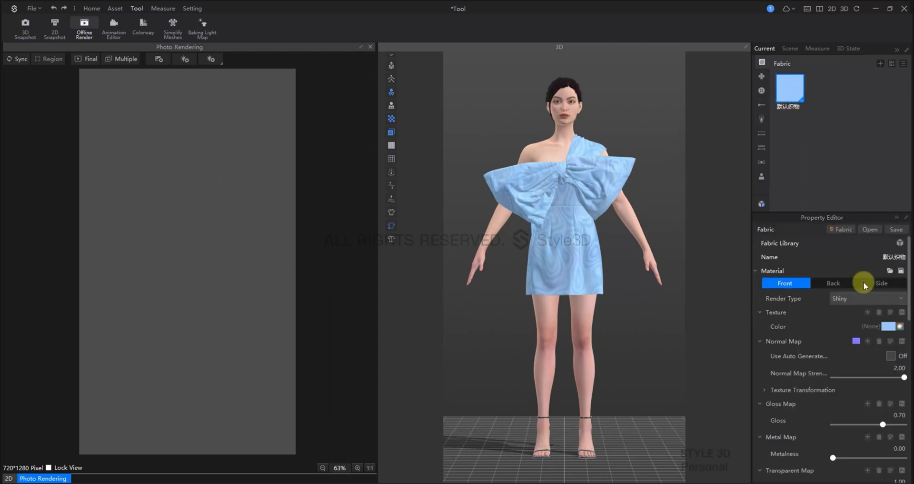
Set the dress fabric colour to pale yellow and sync the offline render.
left_click(888, 326)
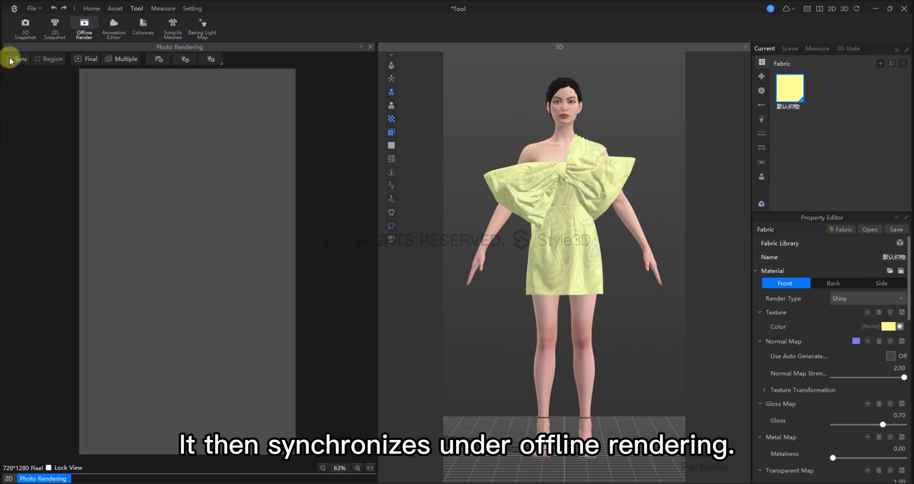
left_click(17, 58)
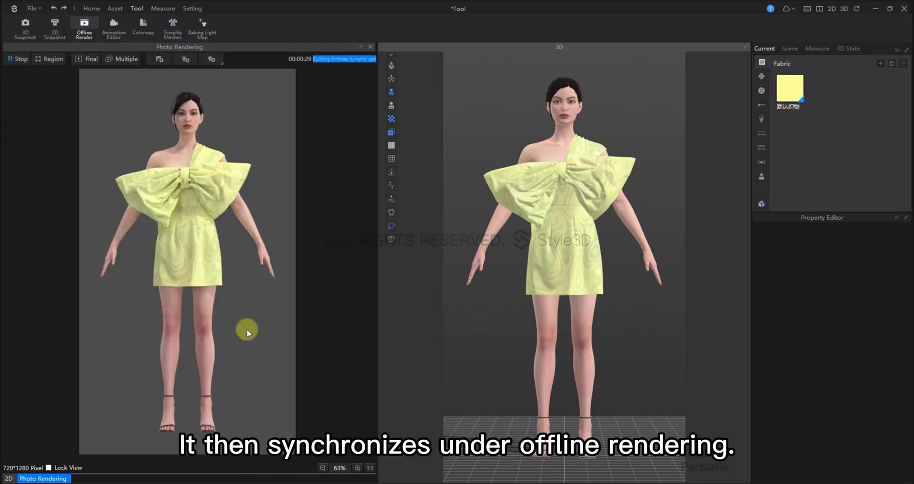
mouse_move(243, 376)
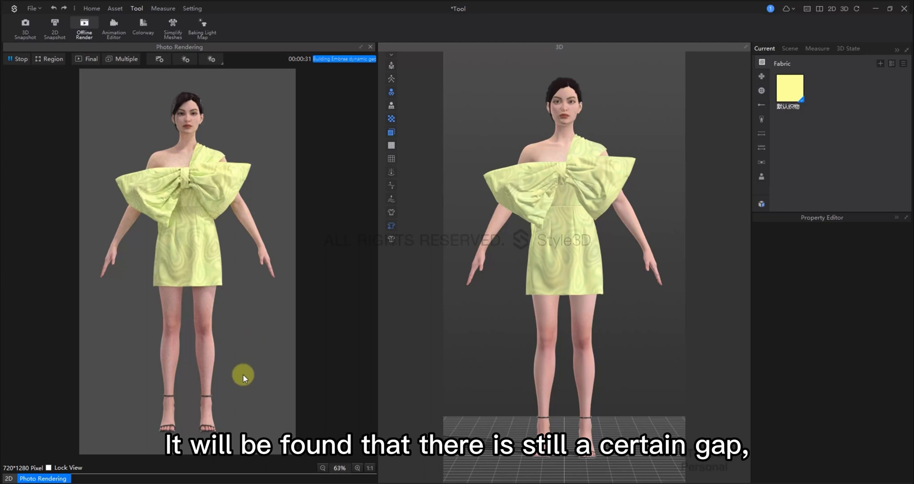
mouse_move(198, 239)
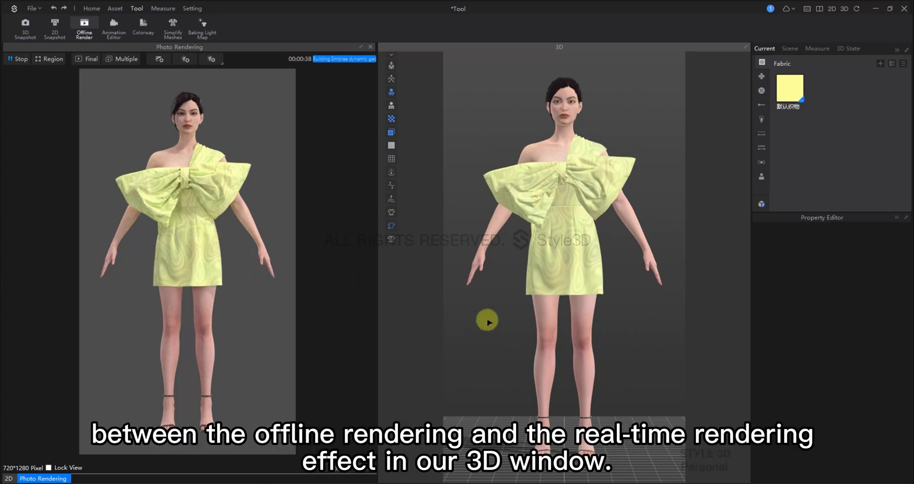
mouse_move(551, 255)
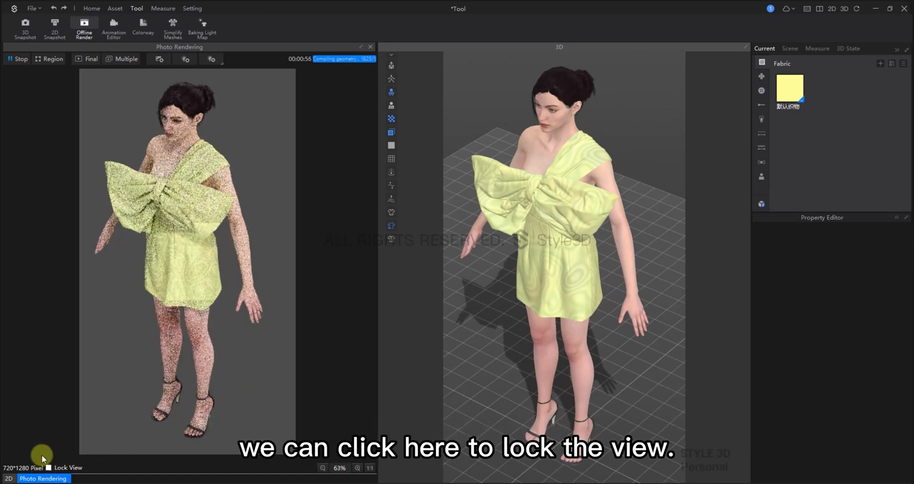
Tick Lock View and orbit the dress back to a front view.
left_click(49, 468)
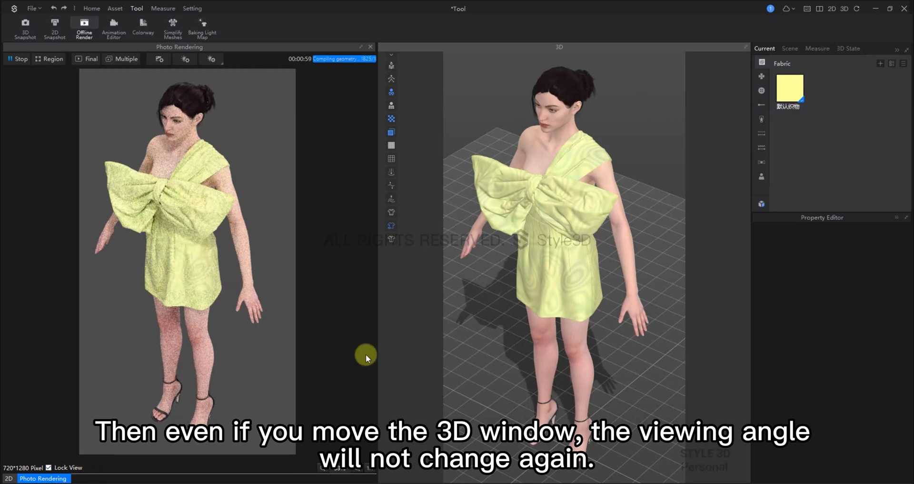
left_click_drag(366, 358, 647, 258)
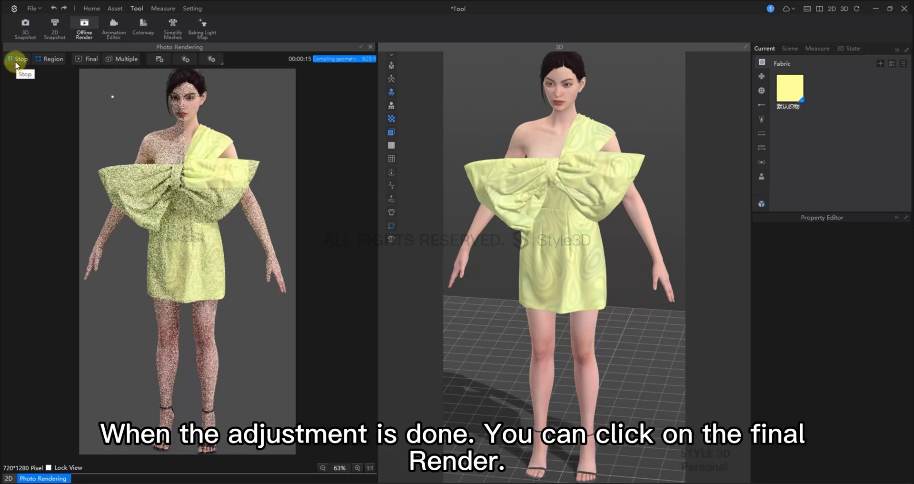
mouse_move(86, 59)
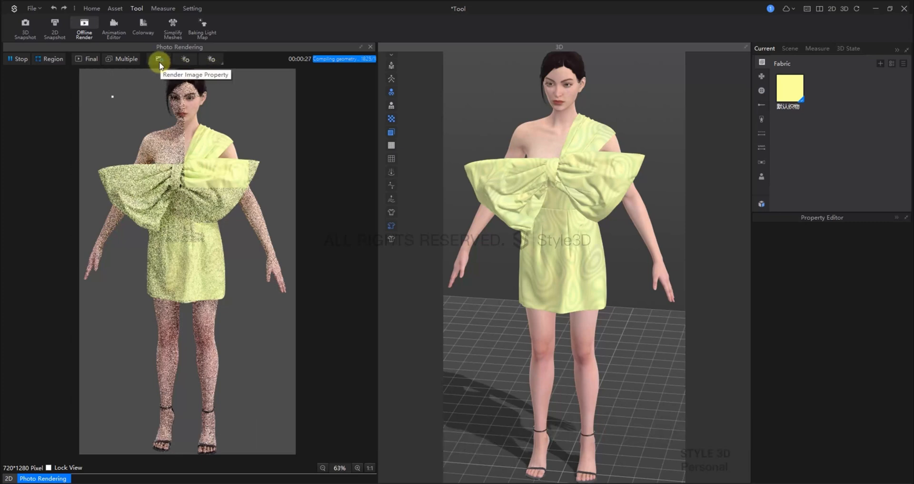
Open Render Image Property and keep the rendering Device set to CPU.
left_click(158, 59)
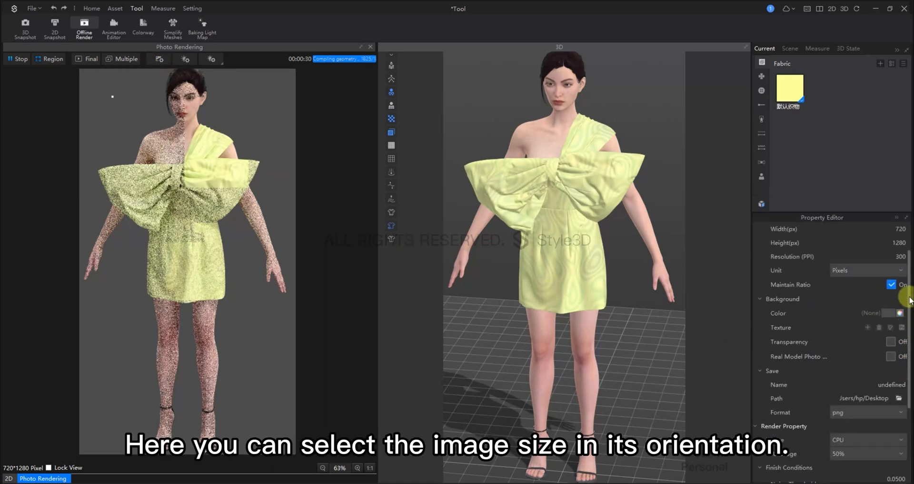
left_click(865, 243)
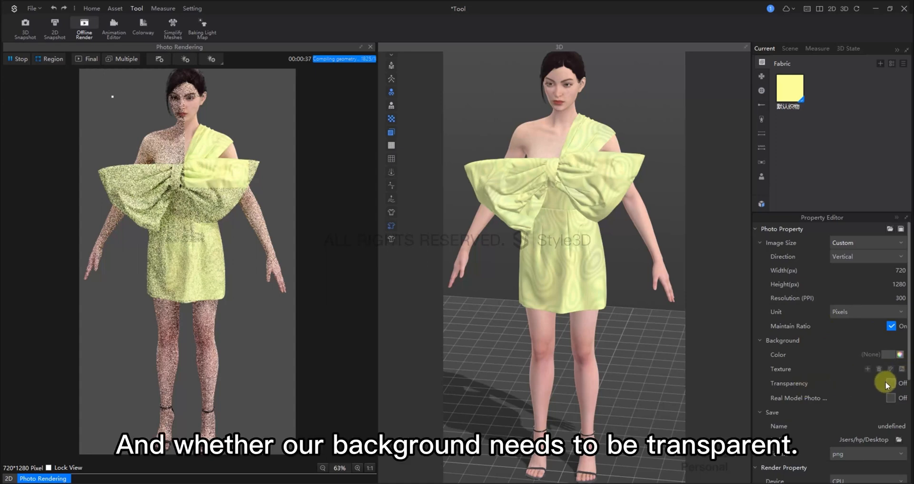
scroll("down", 3)
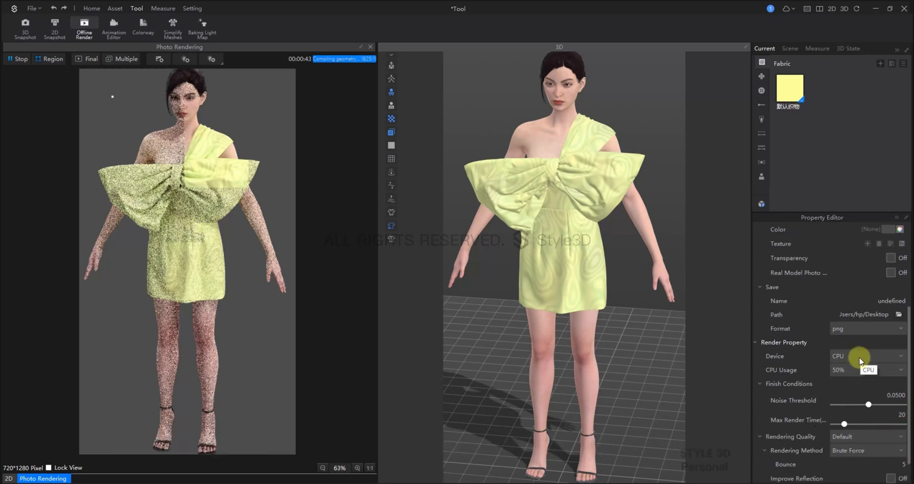
left_click(867, 356)
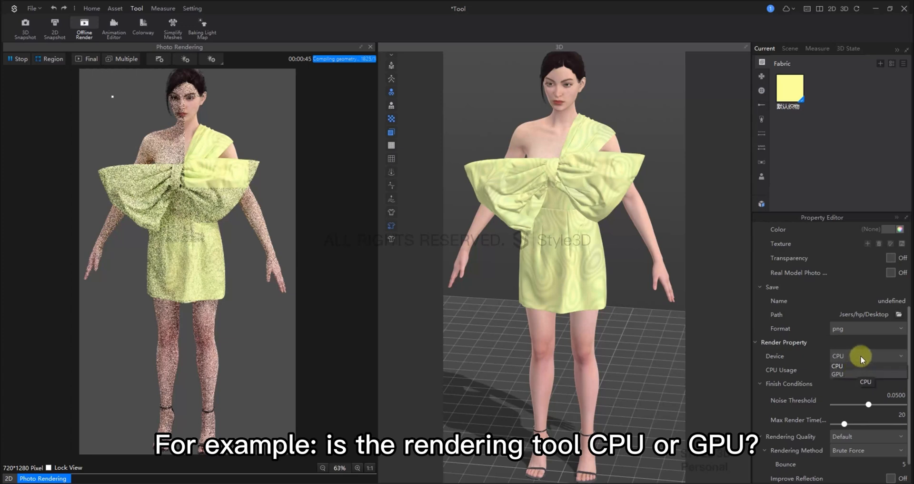
left_click(840, 366)
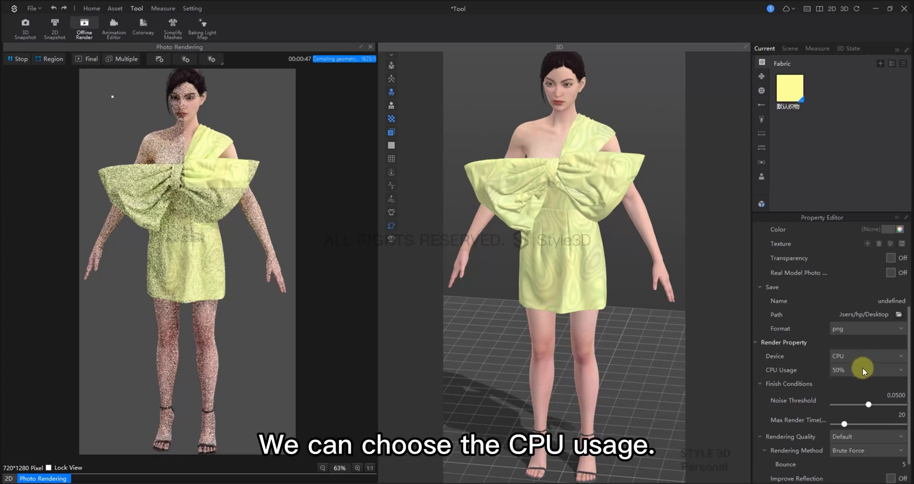
left_click(867, 369)
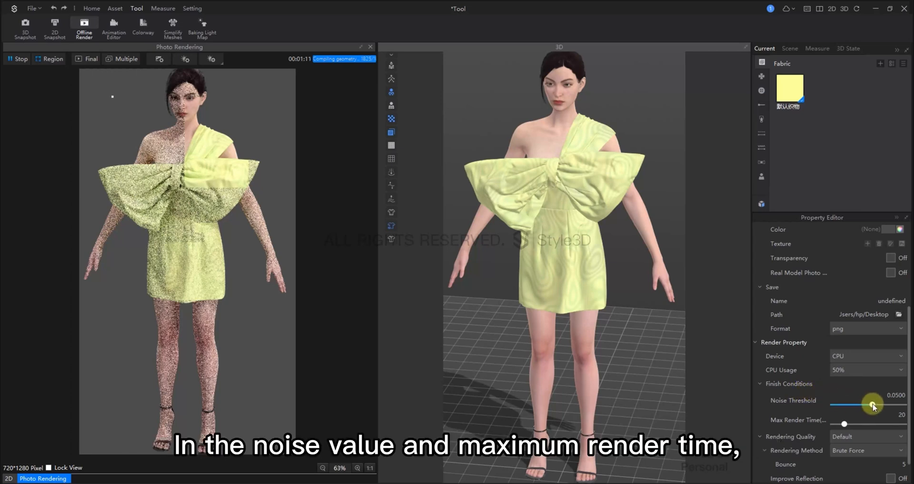
Set noise threshold 0.0093, max render time 29, Custom quality, 8 bounces, and denoise on.
left_click_drag(873, 405, 866, 405)
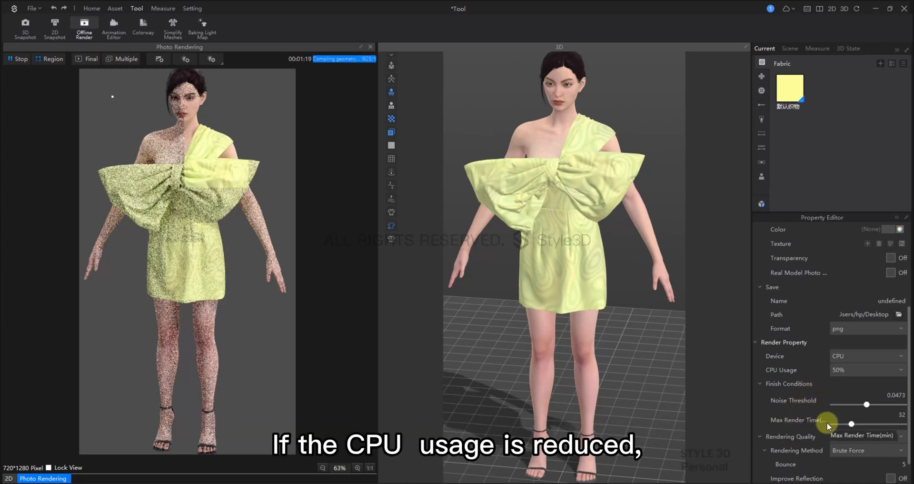
left_click(849, 369)
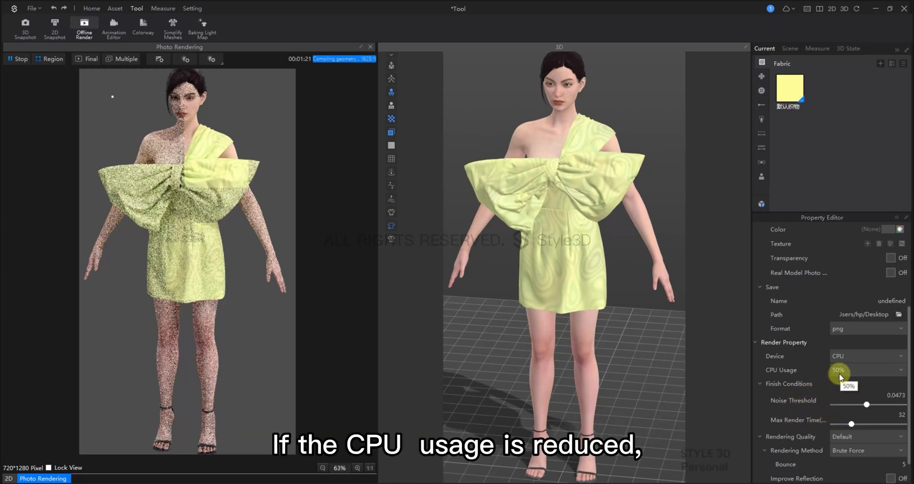
left_click_drag(852, 424, 889, 424)
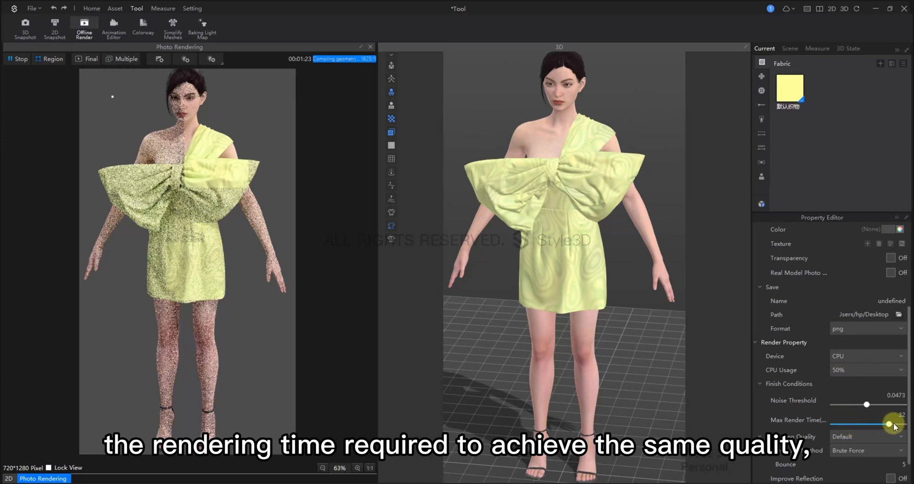
left_click_drag(889, 423, 895, 423)
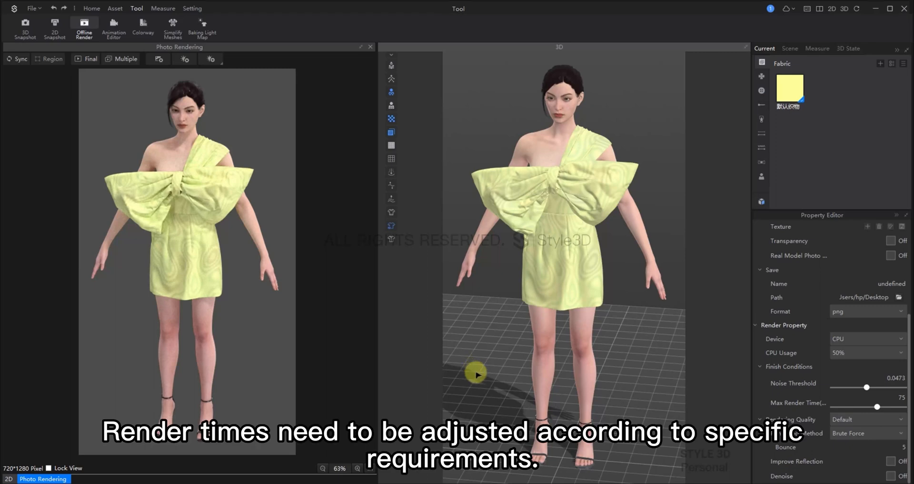
mouse_move(815, 387)
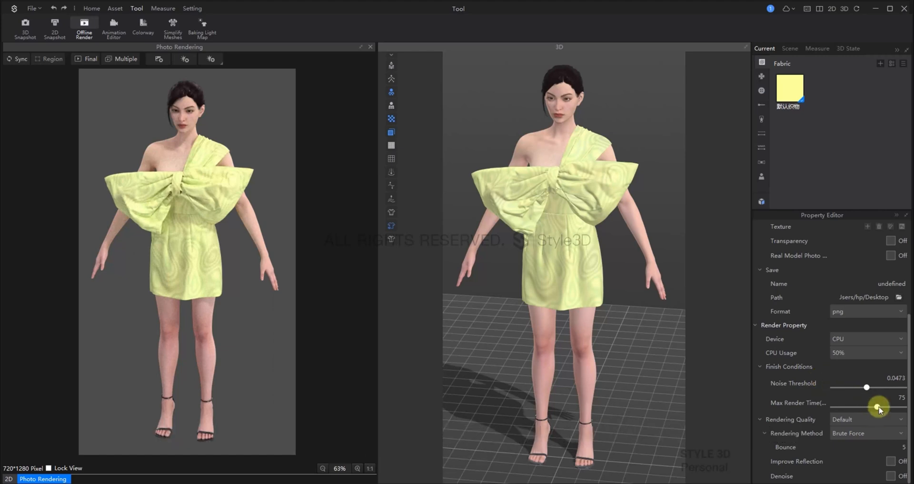
left_click_drag(880, 407, 872, 407)
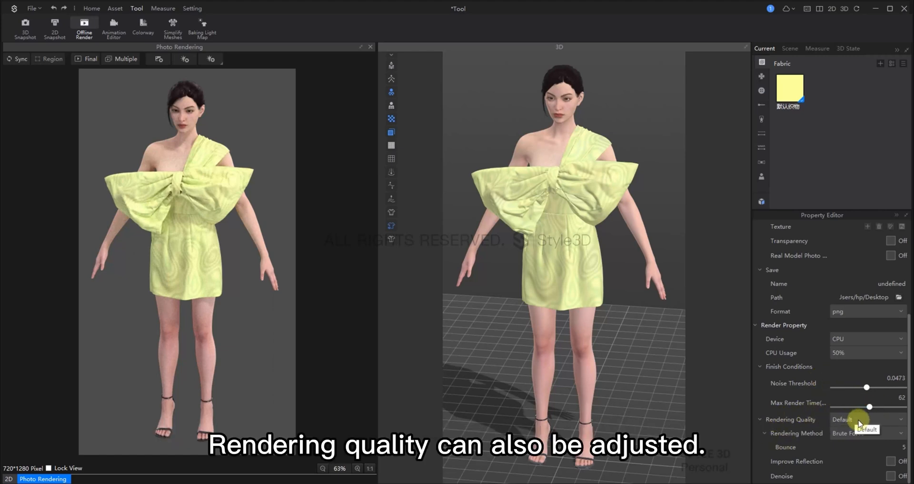
left_click(866, 419)
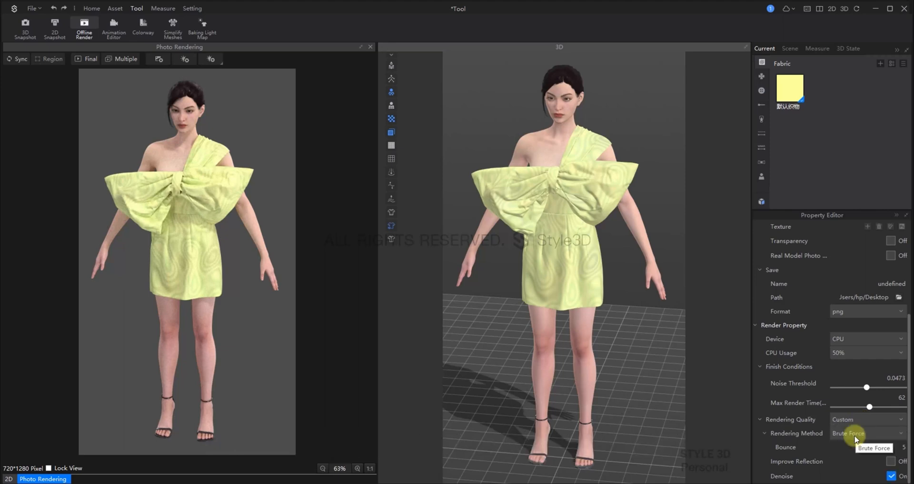
left_click(867, 434)
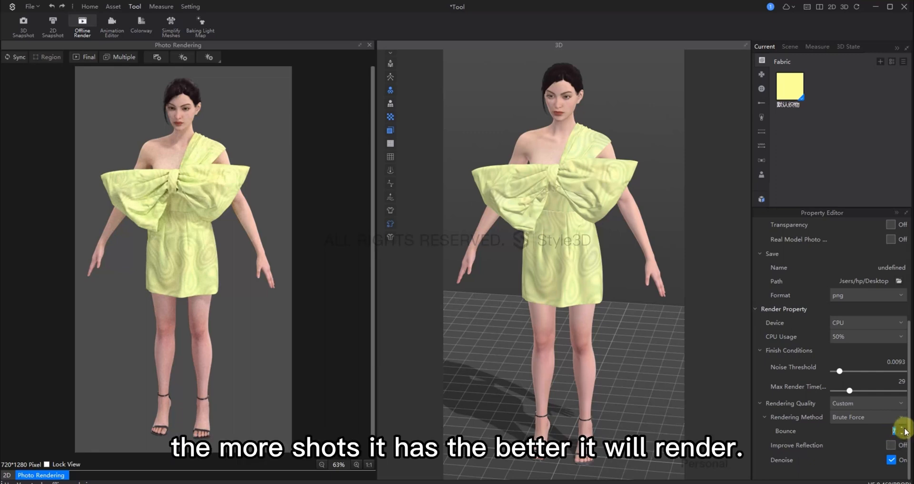
mouse_move(181, 58)
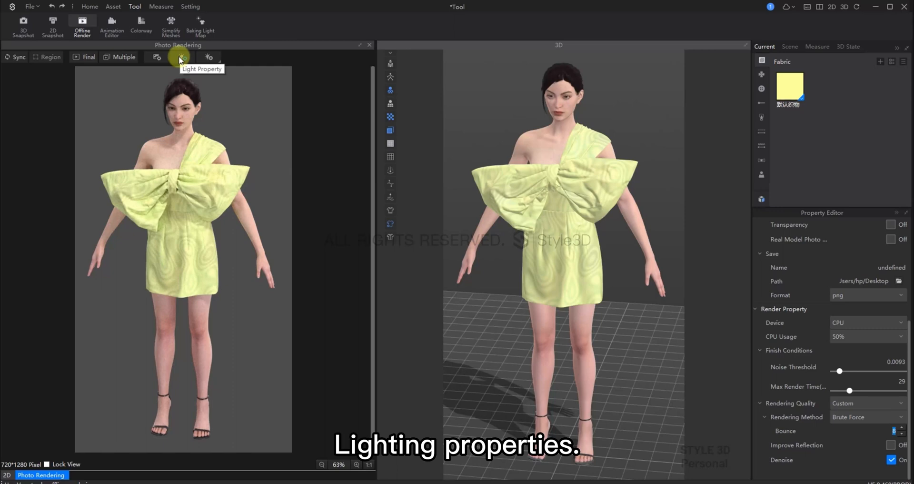
Apply the Low_Contrast preset from the Light Library to the render lighting.
left_click(181, 57)
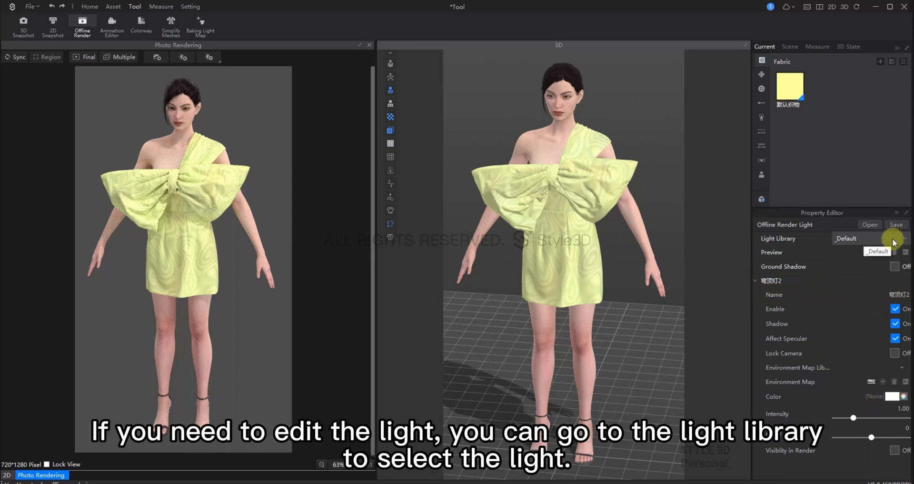
left_click(851, 238)
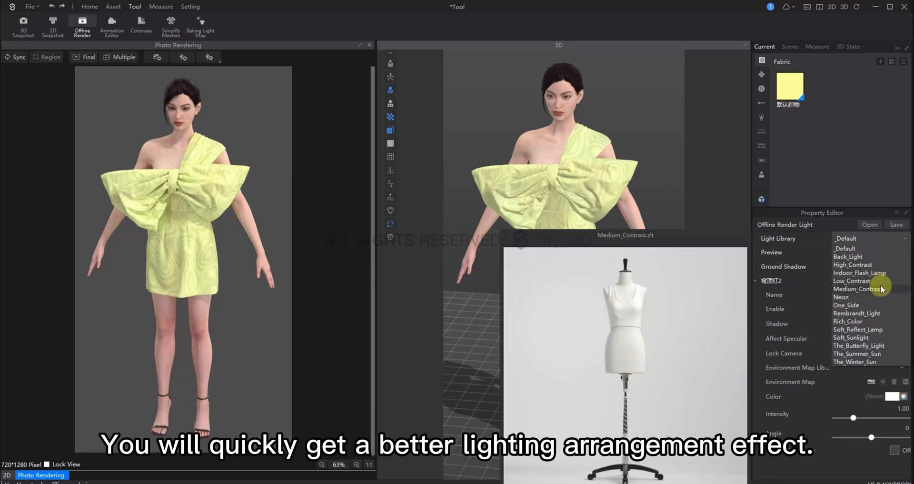
left_click(852, 281)
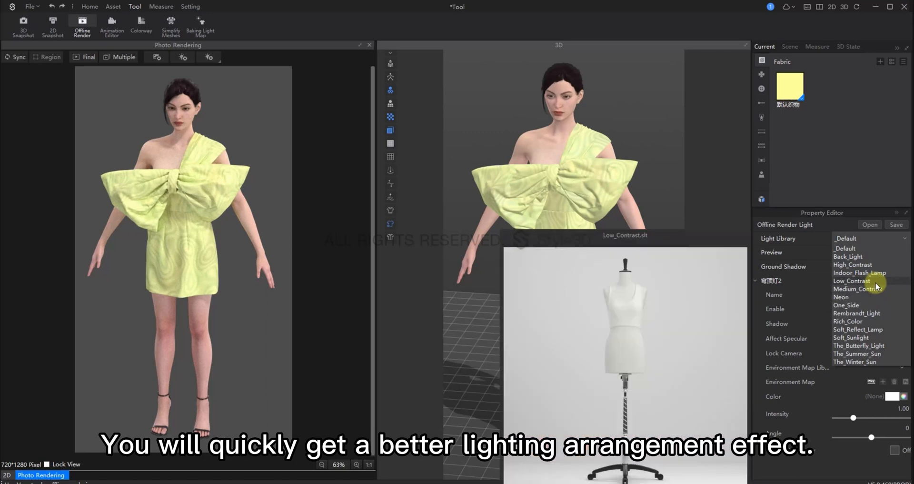
left_click(851, 281)
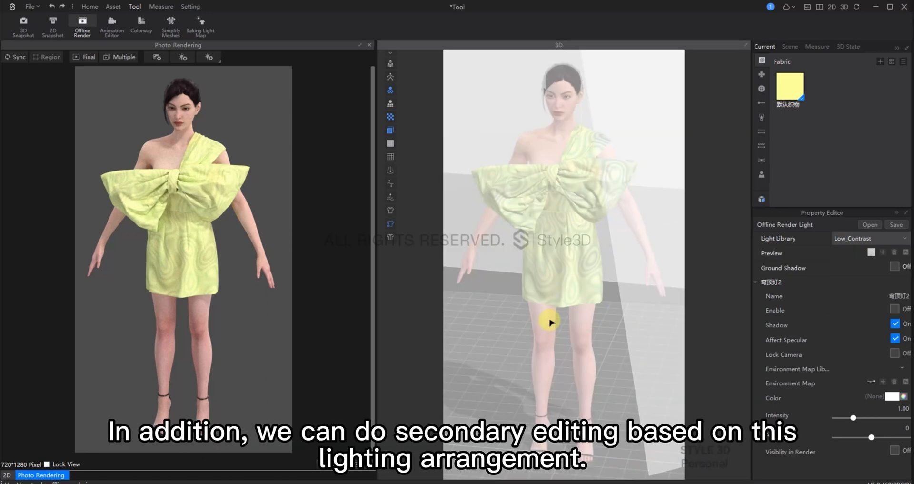
mouse_move(513, 314)
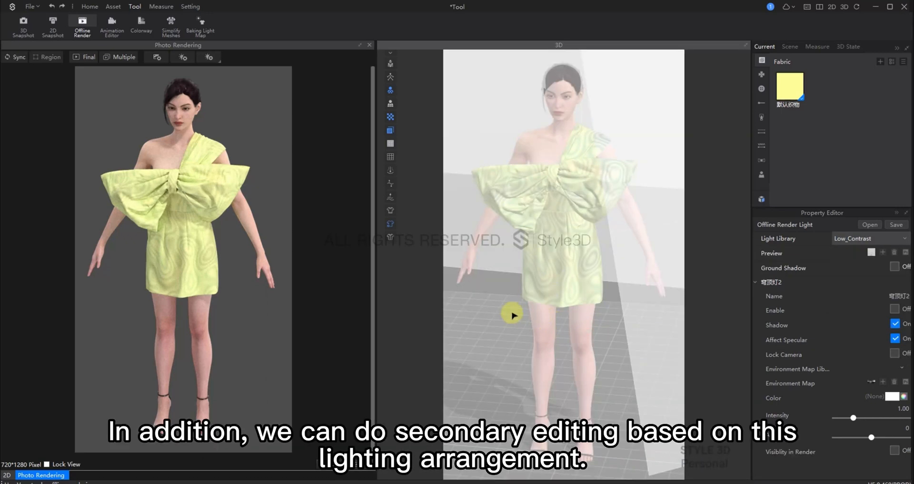
left_click(208, 57)
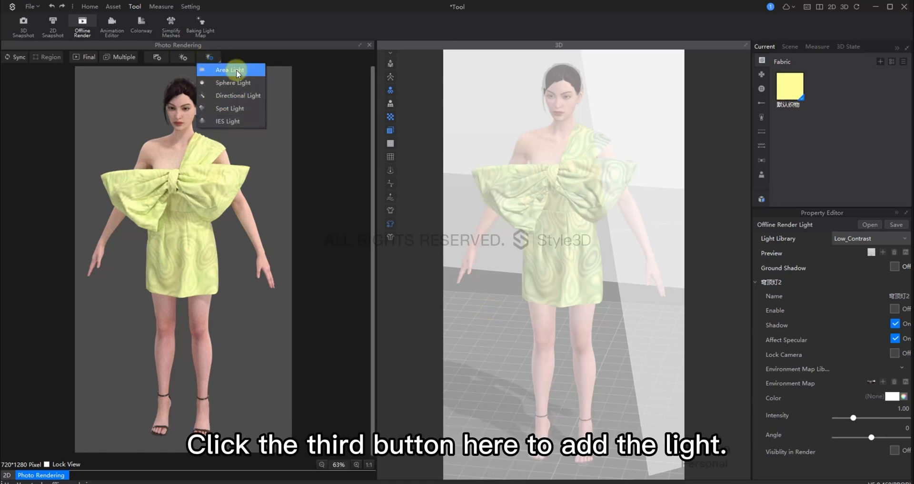
Add an area light to the render scene, then deselect it.
left_click(230, 69)
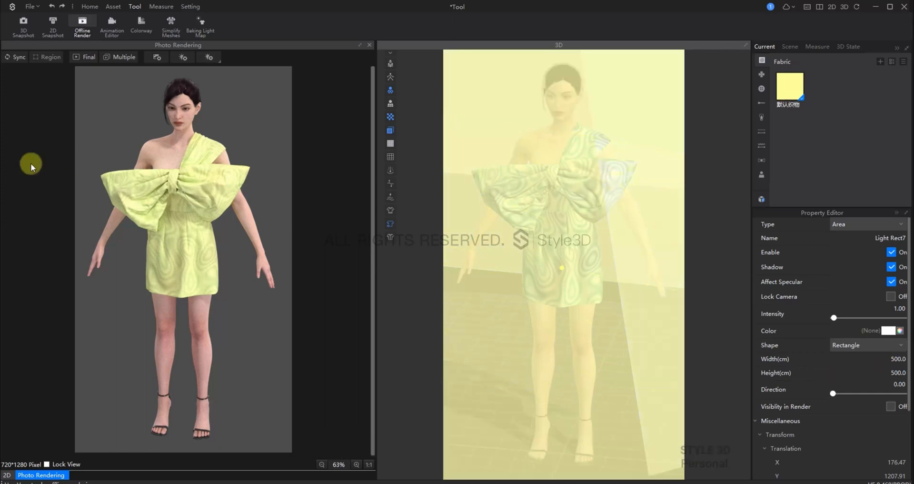
left_click(16, 57)
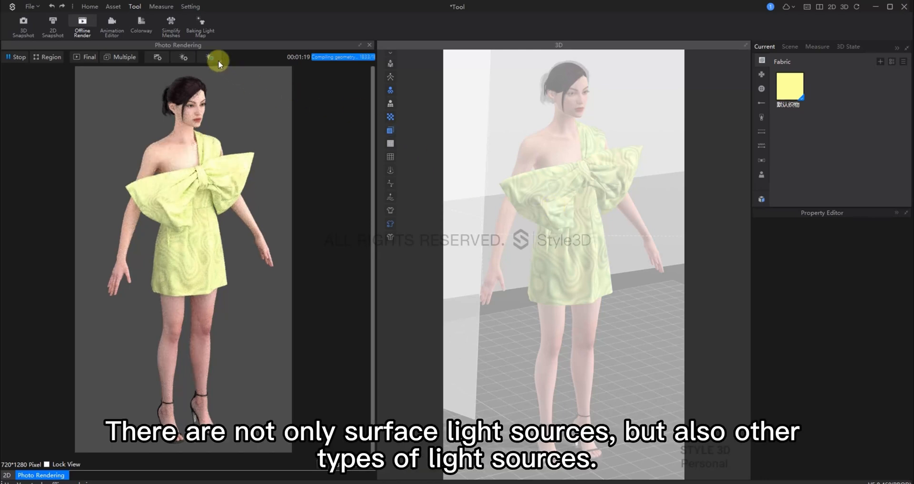
Add a sphere light beside the hip with intensity 2 and a red colour.
left_click(208, 57)
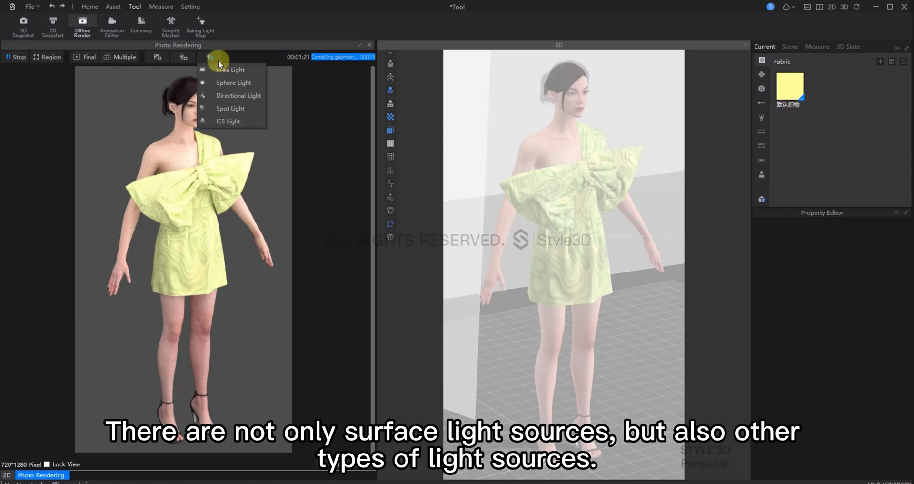
mouse_move(230, 69)
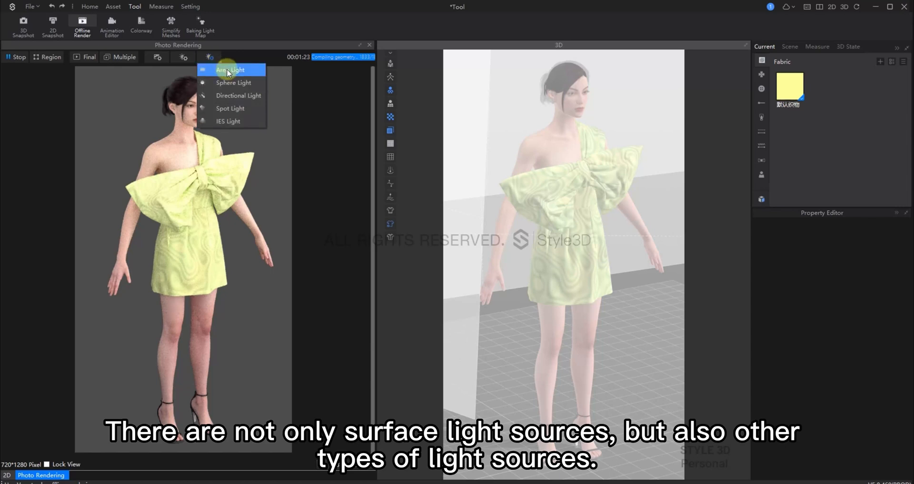
mouse_move(248, 121)
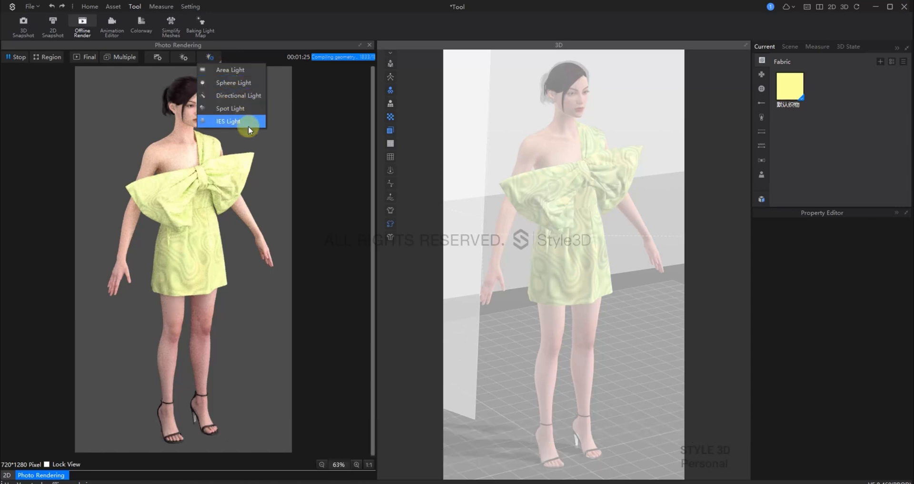
left_click(233, 82)
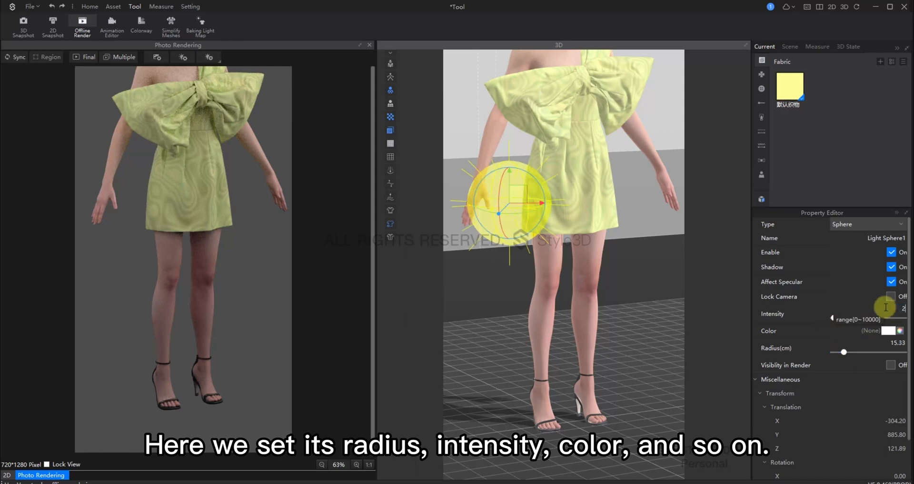
left_click(890, 330)
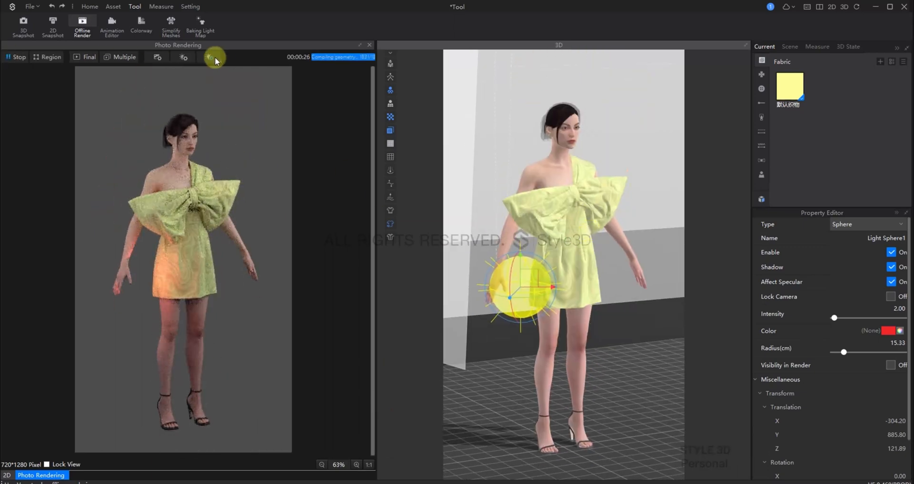
Add and reposition a directional light at intensity 0.60 with slightly softened shadows.
left_click(209, 58)
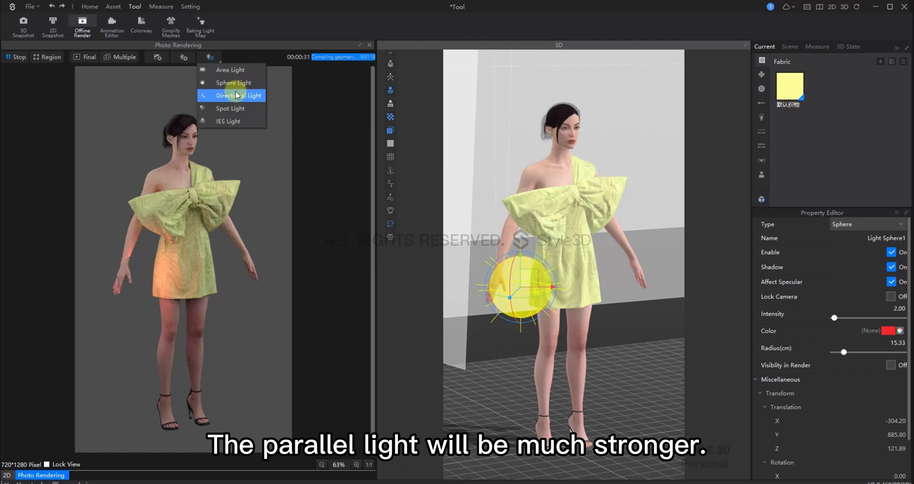
left_click(231, 96)
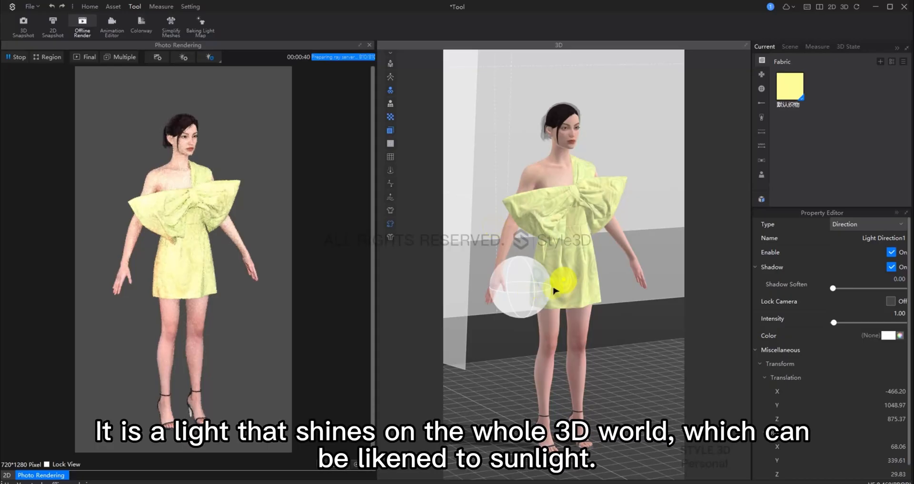
left_click_drag(563, 283, 625, 210)
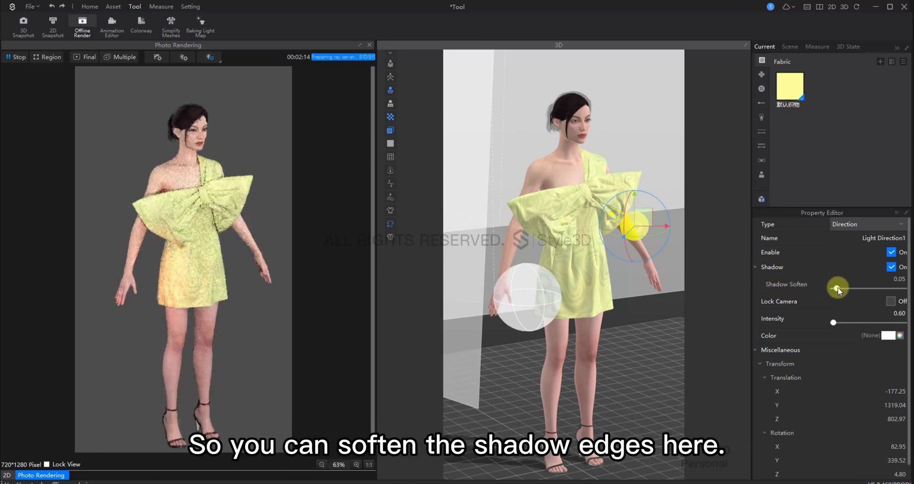
left_click_drag(838, 288, 844, 288)
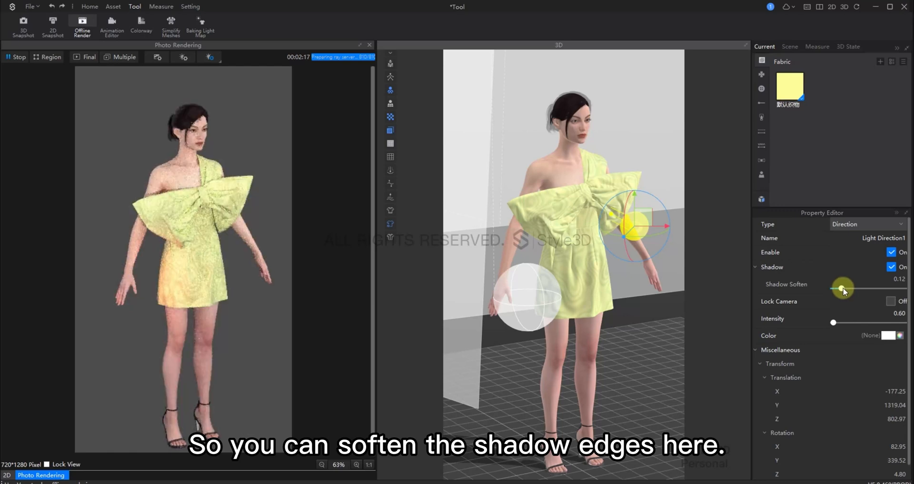
left_click_drag(842, 288, 852, 288)
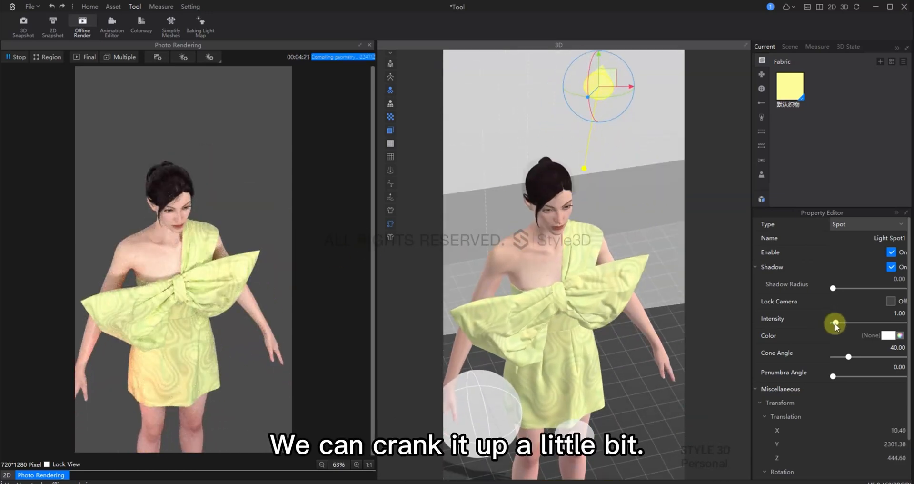
Give the spot light intensity 4.67, shadow radius 253.33 and penumbra angle 79.20.
left_click_drag(834, 322, 853, 322)
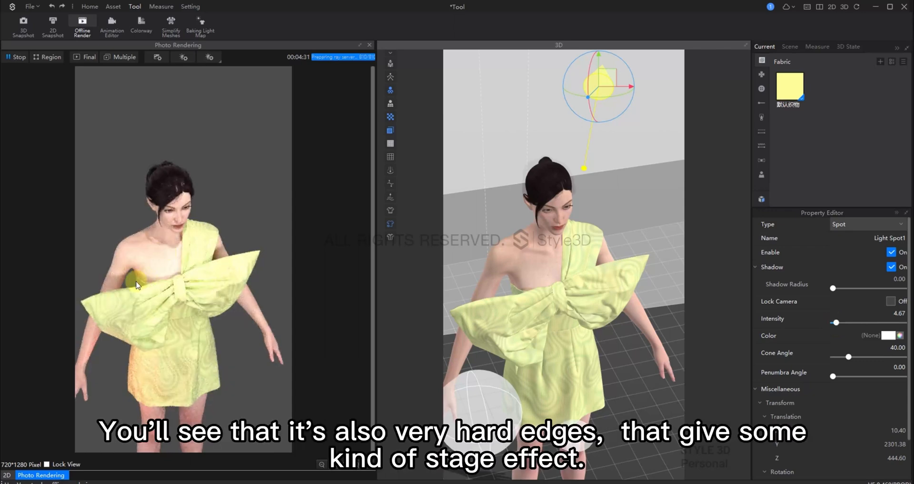
mouse_move(201, 236)
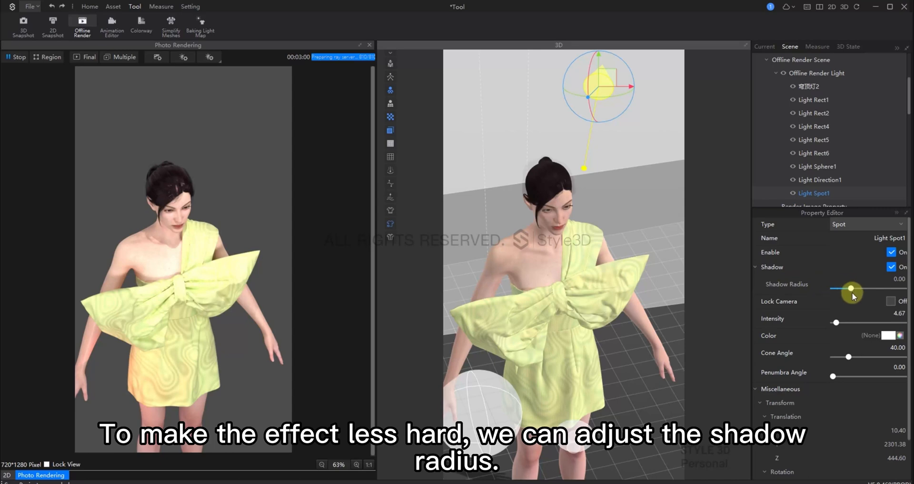
left_click_drag(852, 289, 852, 288)
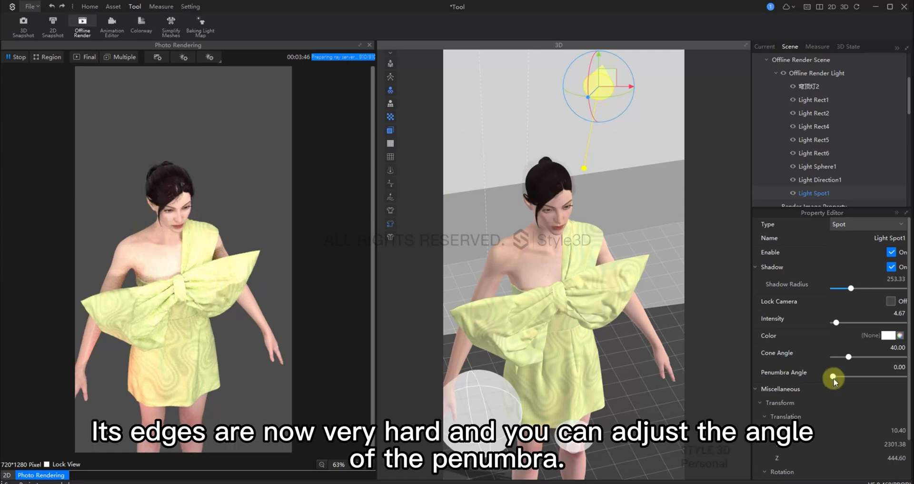
left_click_drag(833, 377, 865, 376)
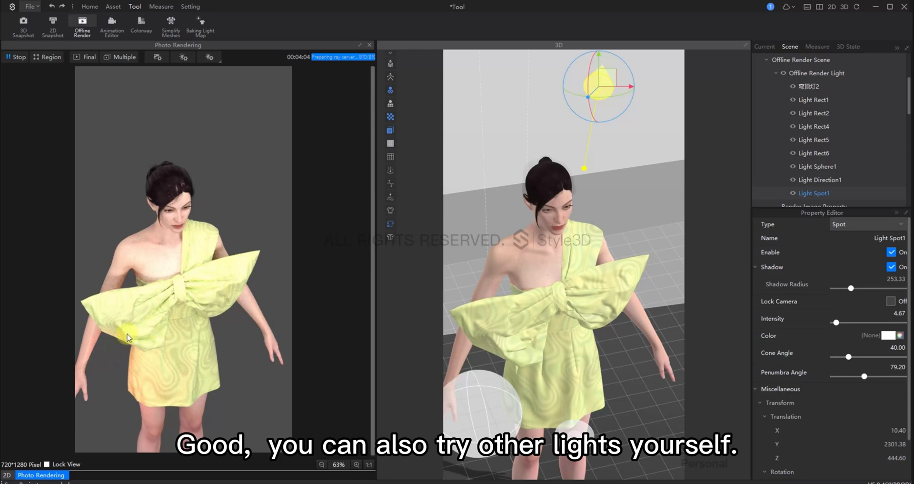
Stop the running photo render and close the Photo Rendering panel.
left_click(209, 57)
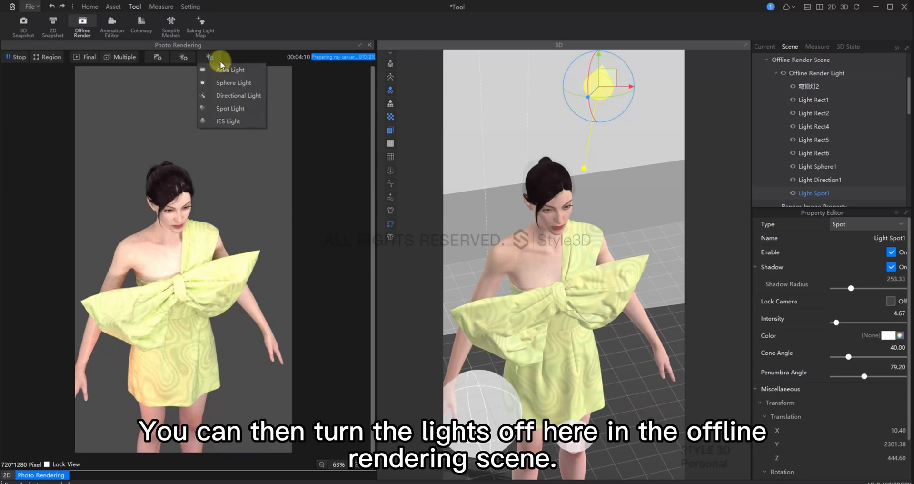
mouse_move(259, 149)
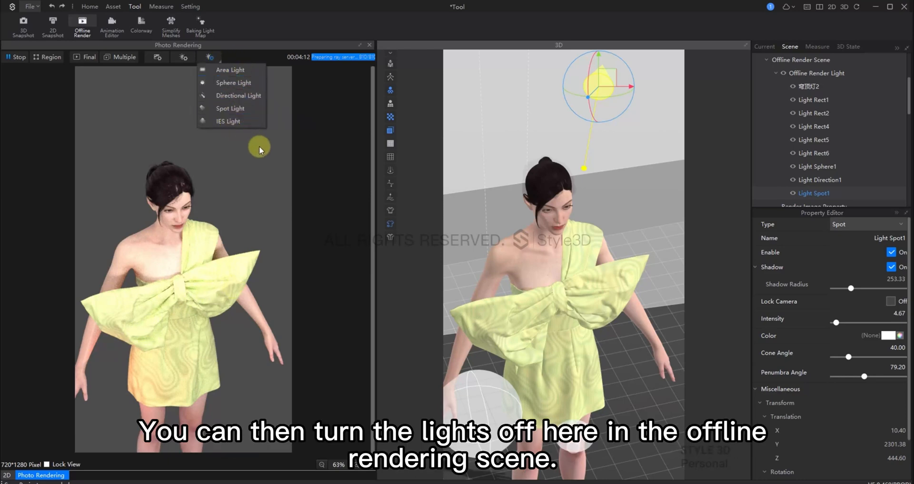
left_click(764, 46)
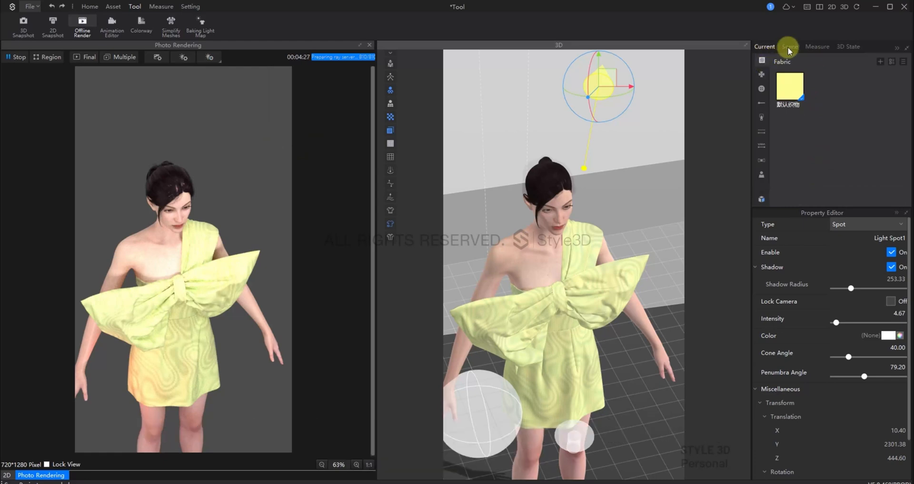
left_click(790, 47)
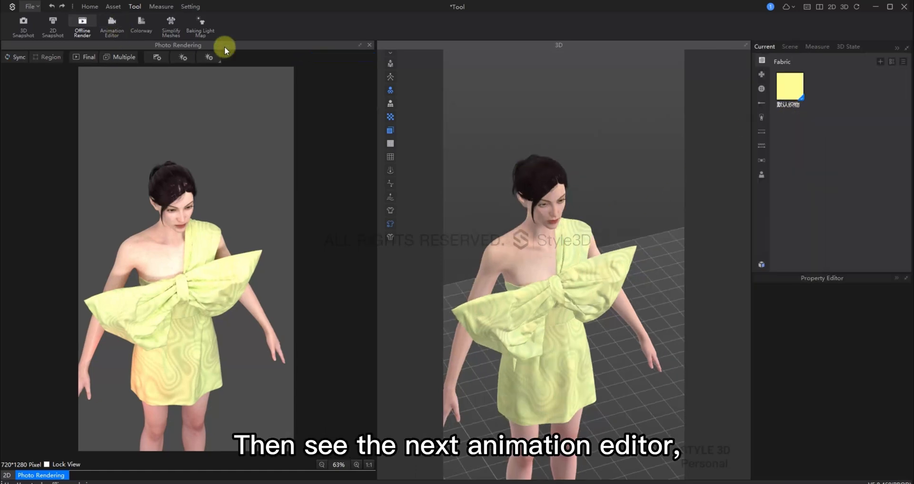
left_click(111, 27)
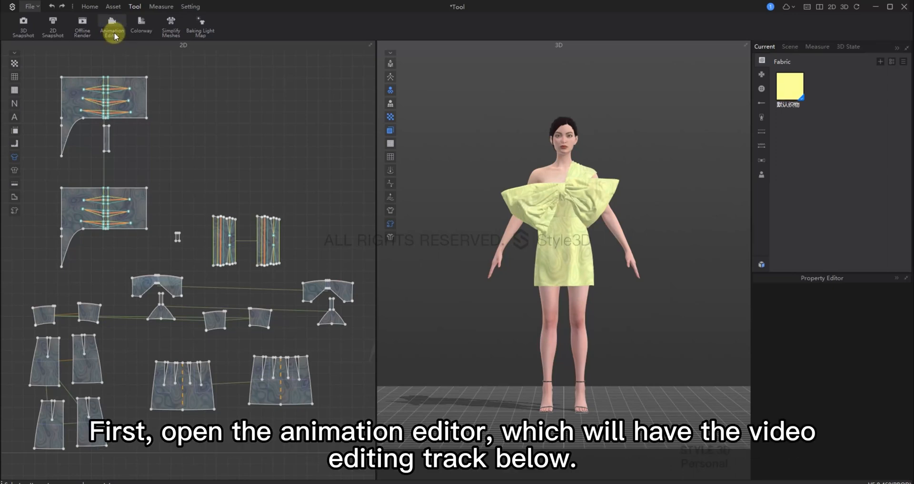
Add a pose clip to the Alexa avatar track with a 1.00-second transition.
left_click(111, 27)
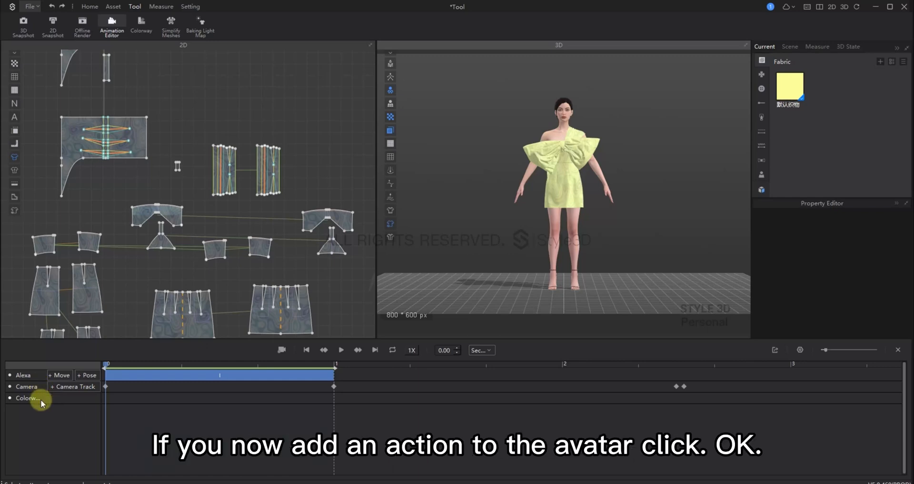
left_click(60, 375)
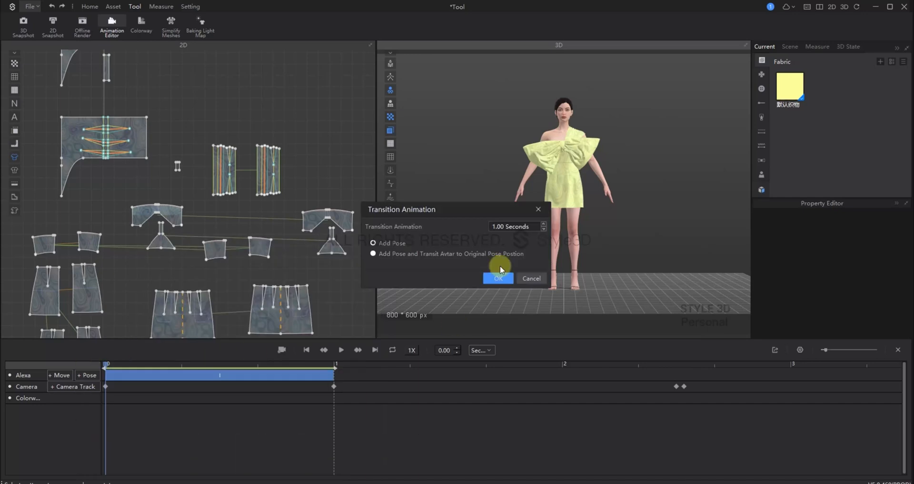
left_click(497, 278)
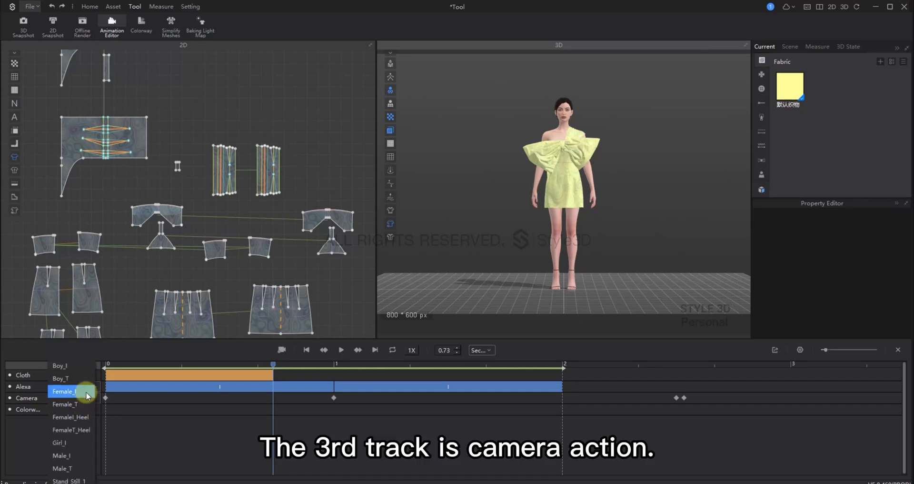
Pick a Female pose, scrub the timeline to about 2 seconds, and check playback speeds.
left_click(70, 416)
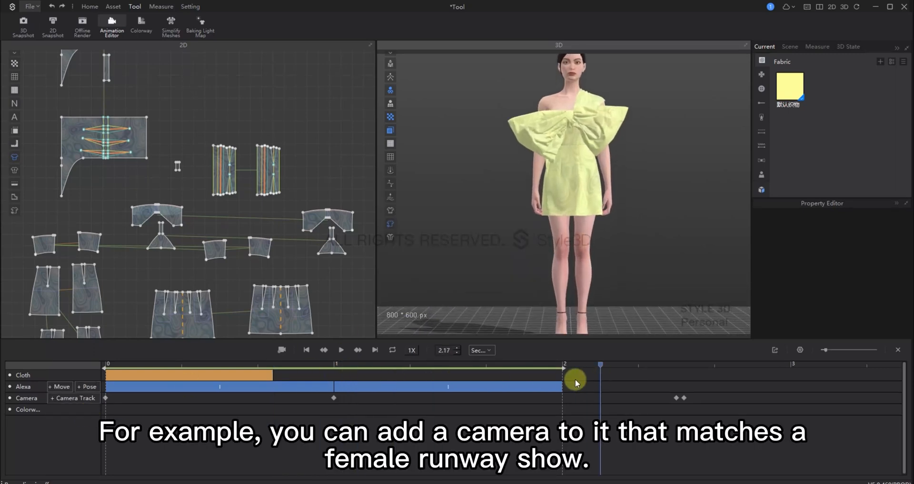
left_click_drag(576, 383, 198, 391)
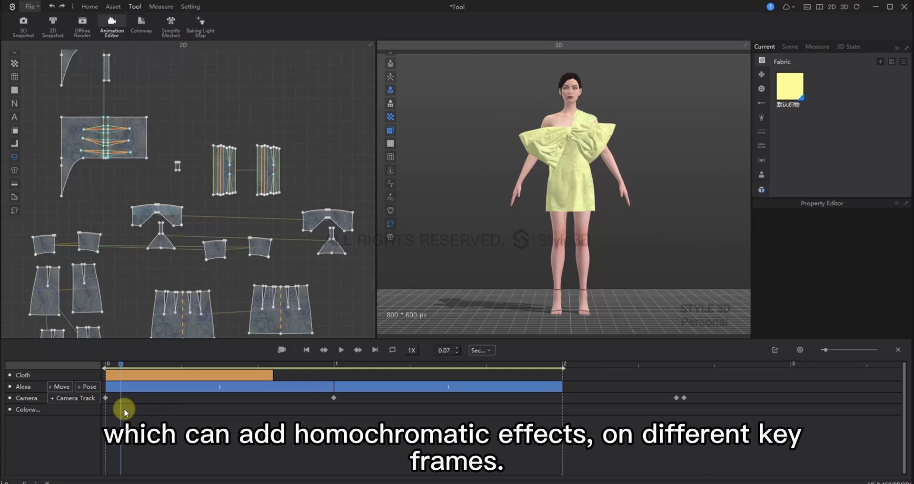
mouse_move(123, 411)
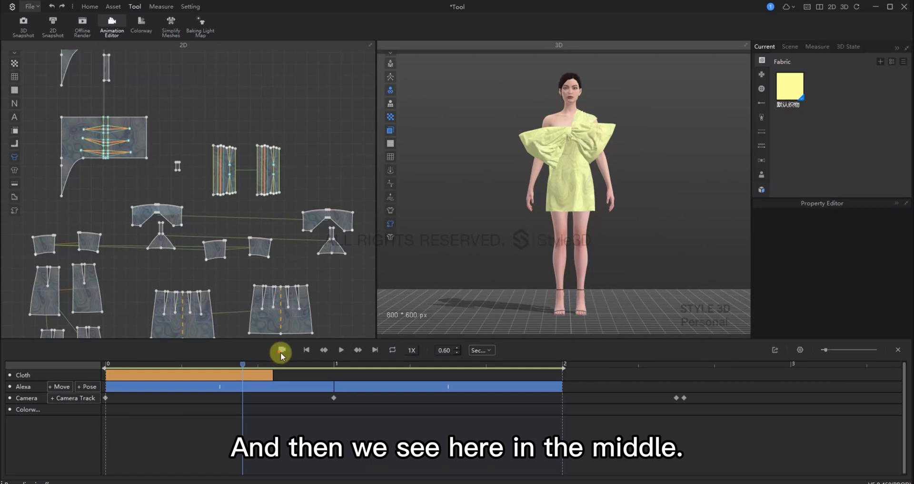
mouse_move(280, 349)
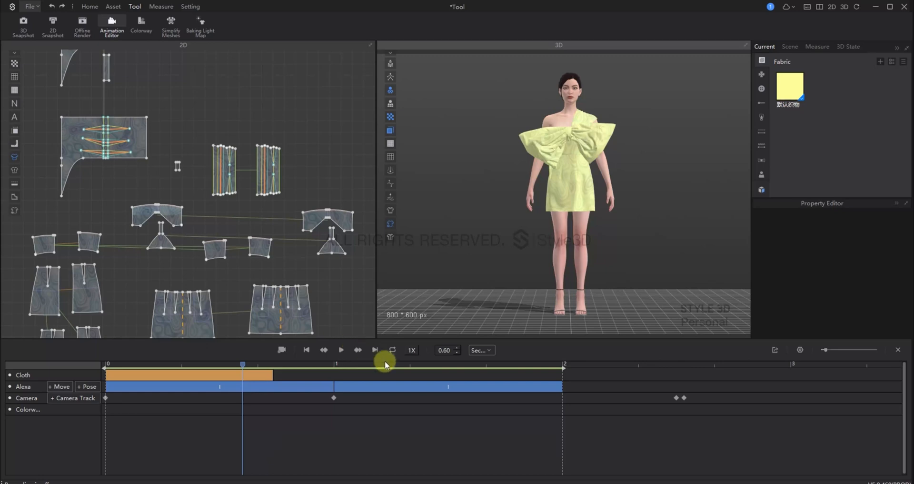
left_click(412, 349)
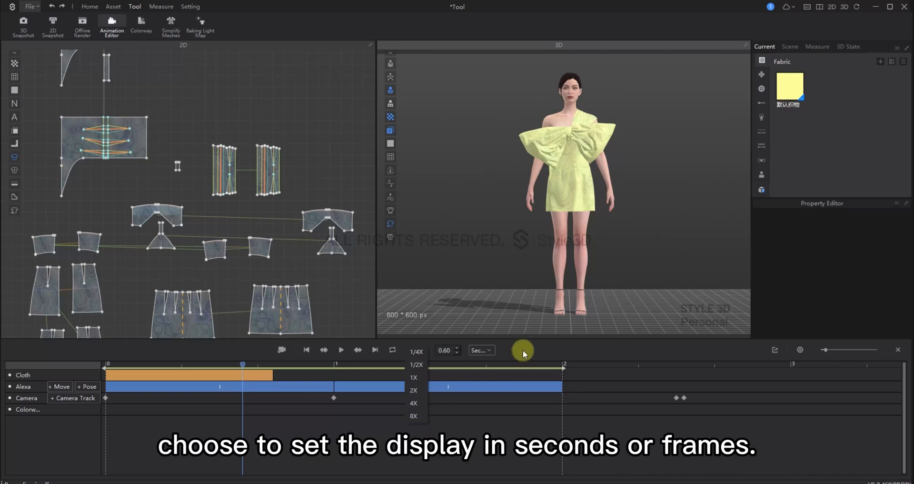
left_click(480, 350)
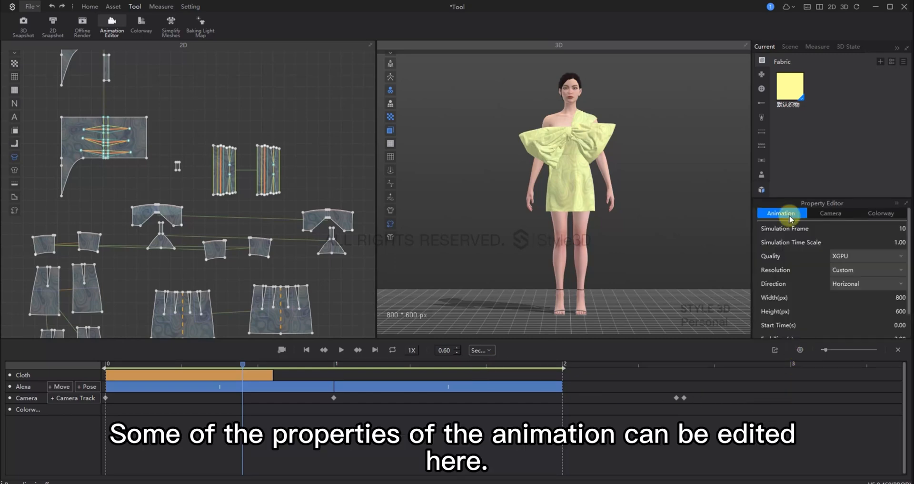
mouse_move(834, 218)
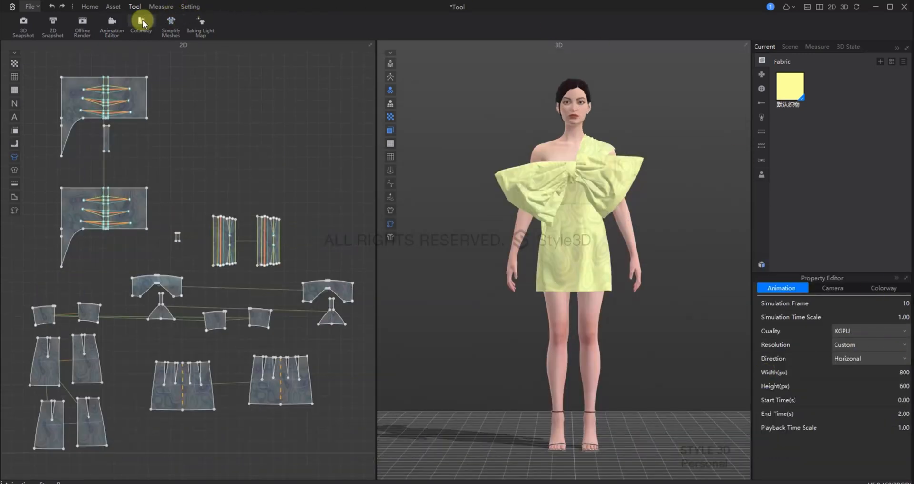
Add colorway Copy 1 with purple fabric replacing the pale yellow.
left_click(141, 26)
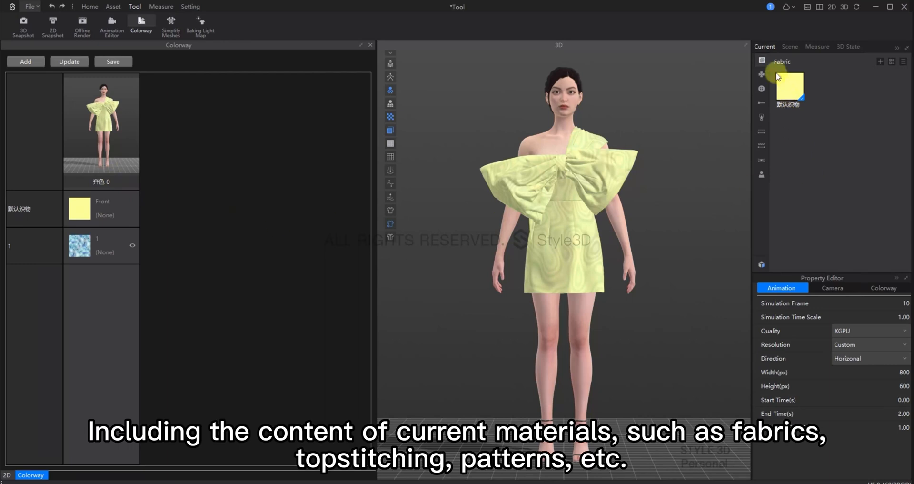
mouse_move(770, 117)
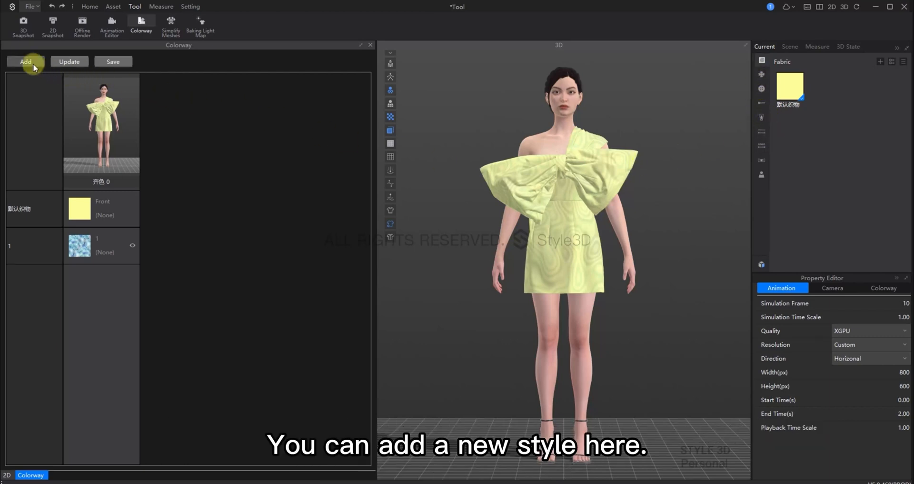
left_click(26, 62)
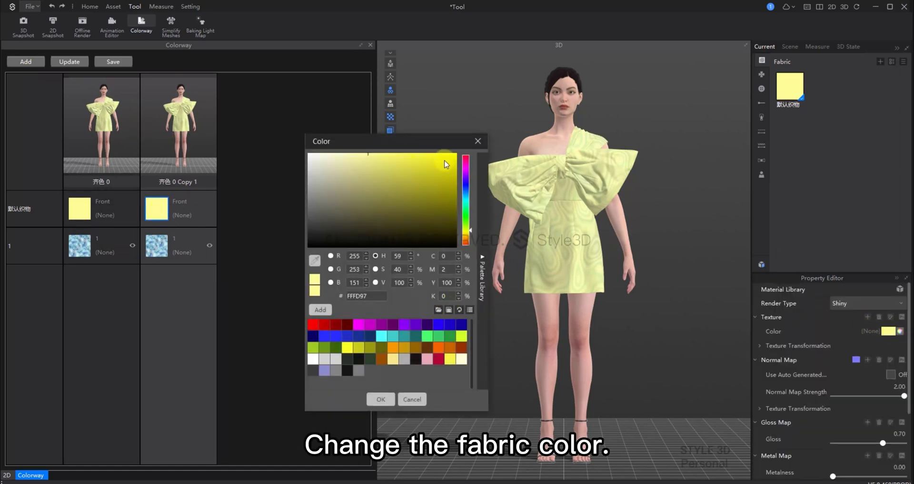
left_click(377, 161)
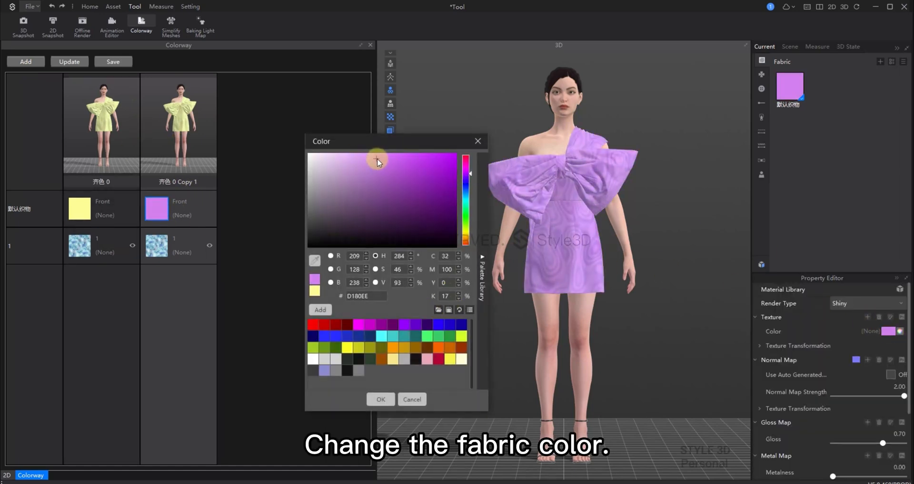
left_click(68, 61)
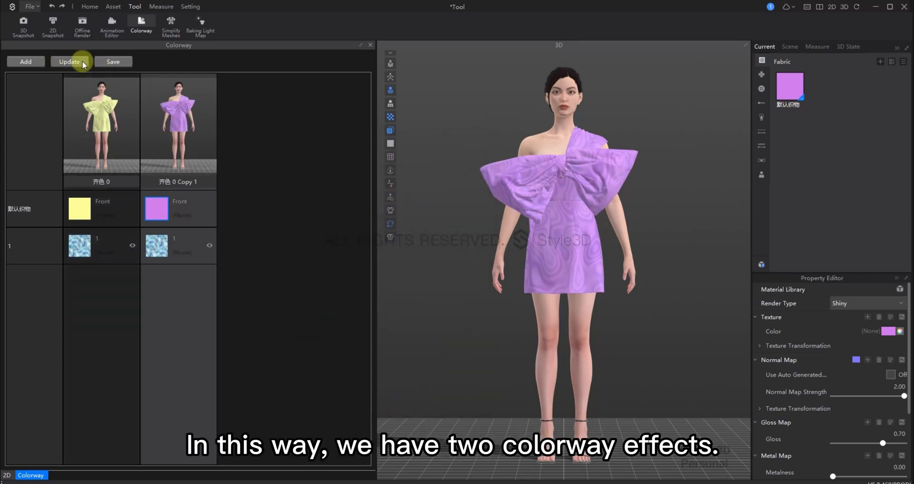
left_click(23, 26)
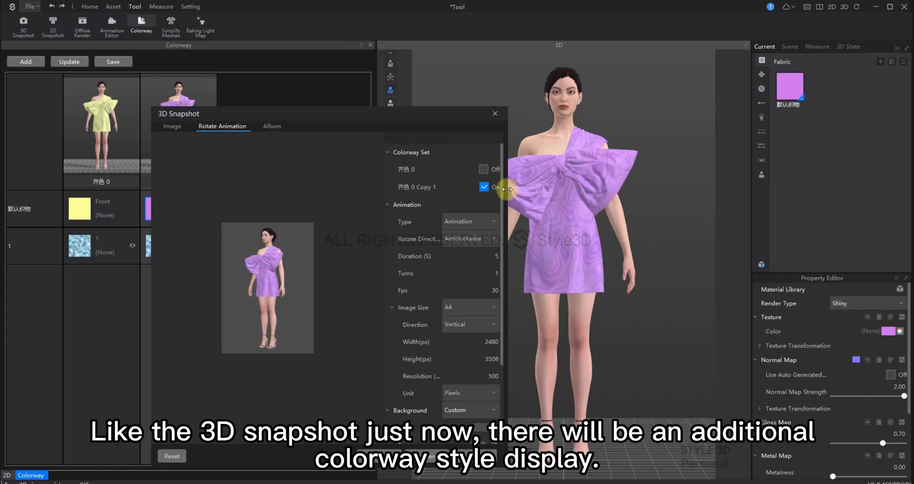
left_click(495, 114)
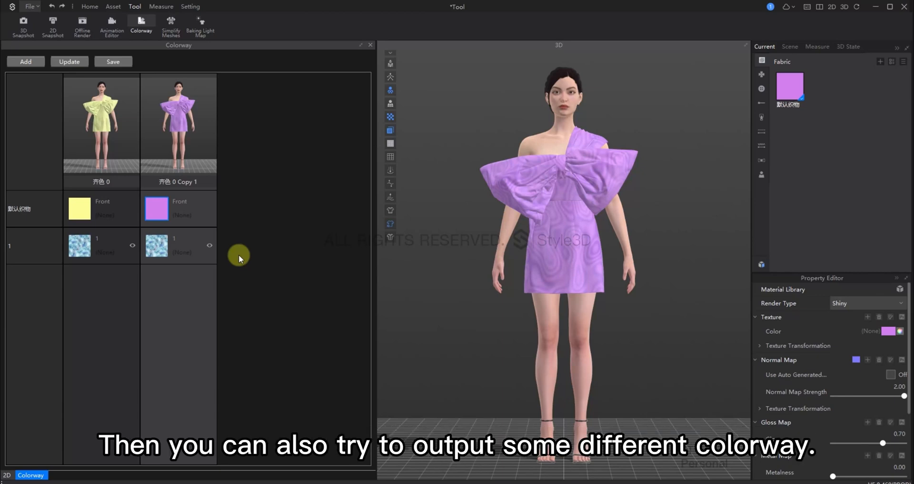
mouse_move(280, 263)
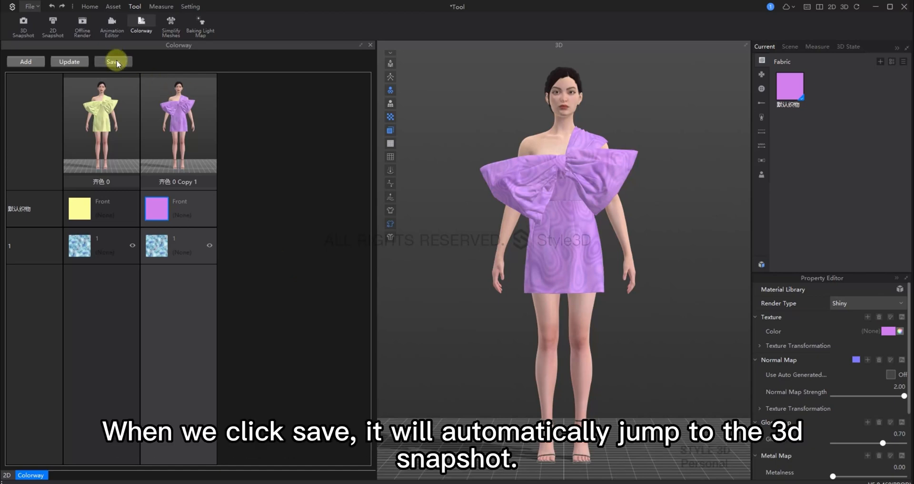
left_click(112, 62)
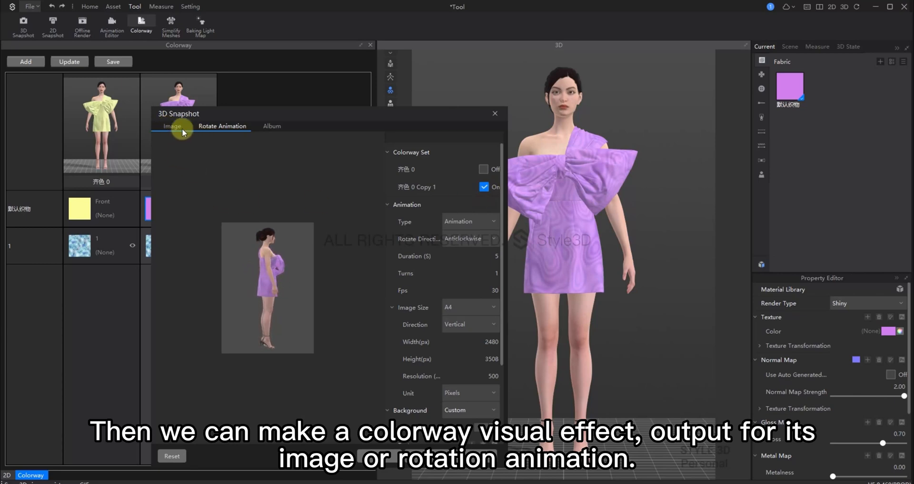
left_click(495, 113)
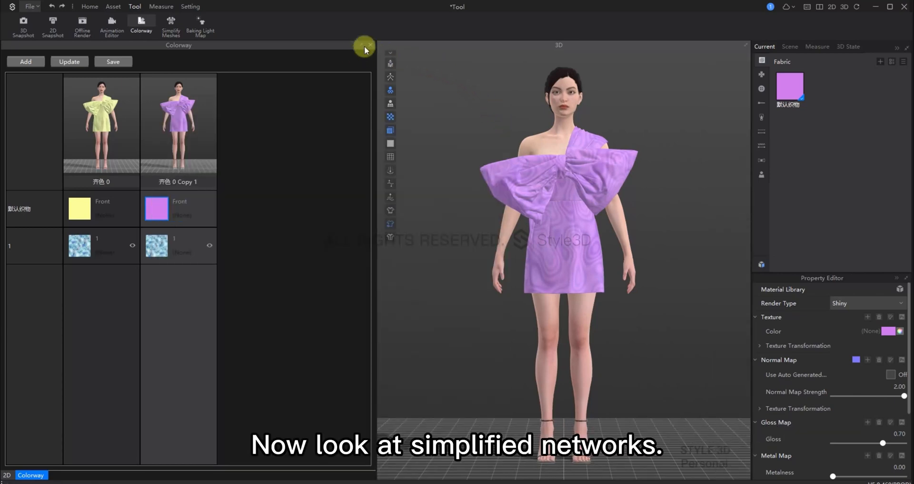
Close Colorway, simplify garment meshes at Particle Distance Scale 10, then show the Measure tools.
left_click(171, 27)
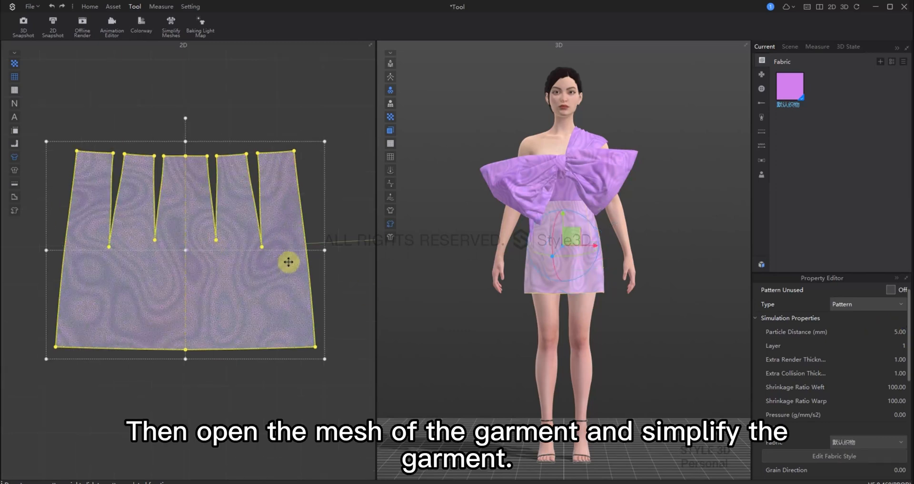
left_click(170, 25)
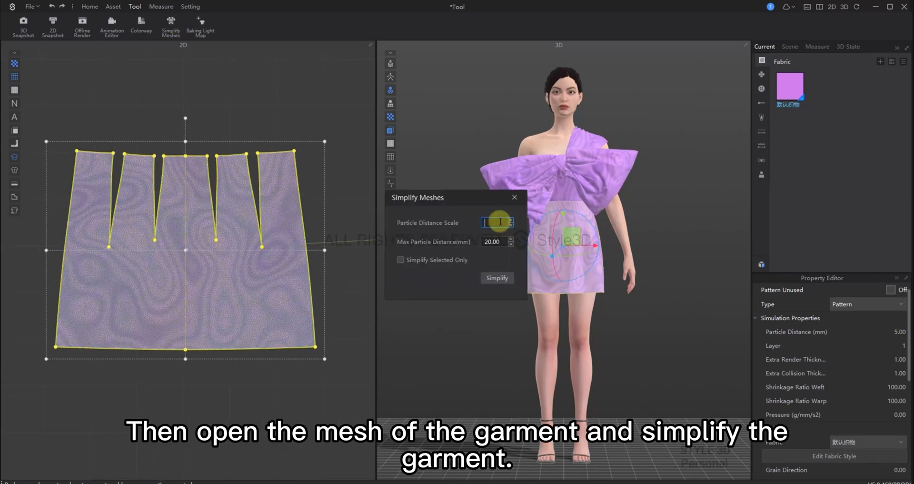
type("10")
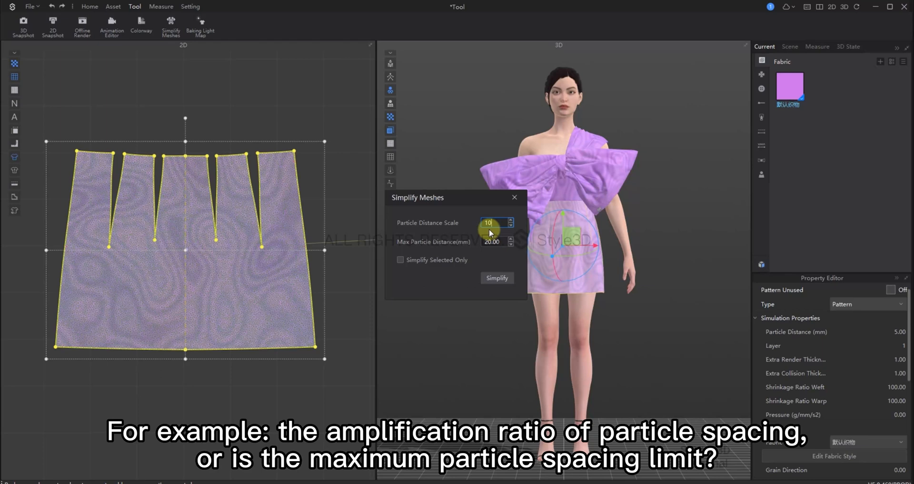
left_click(496, 278)
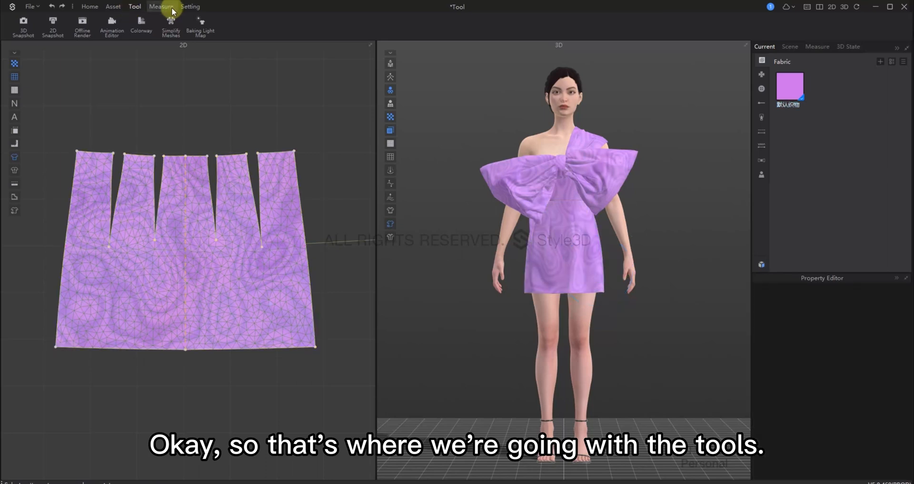
left_click(162, 6)
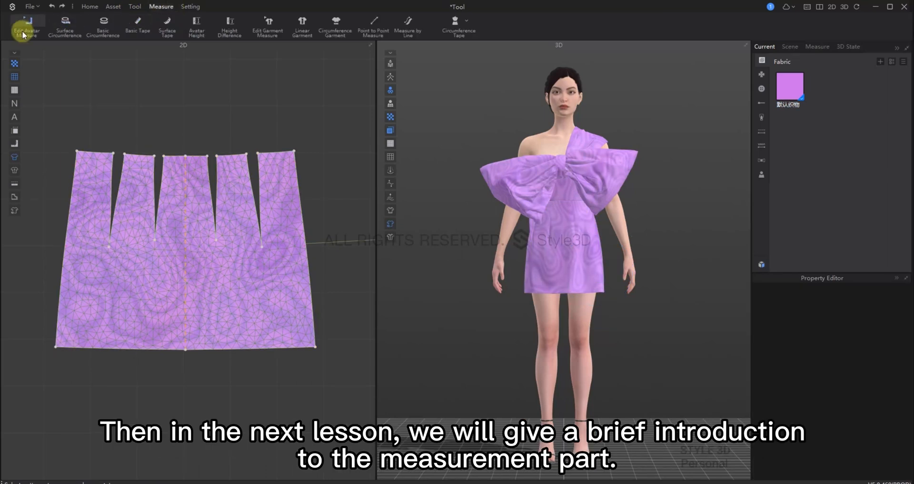